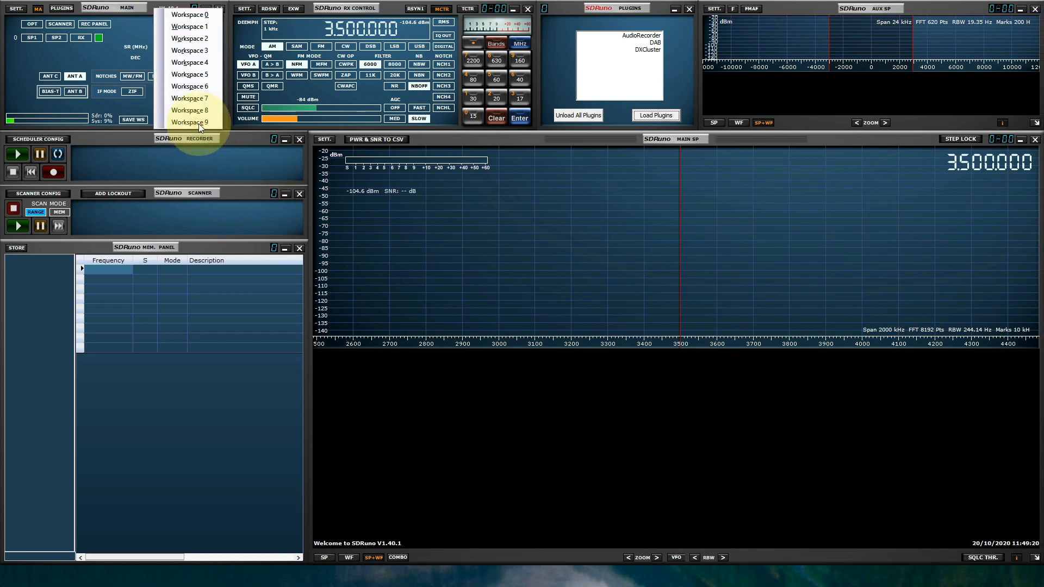
Step: Save the current window arrangement as a new workspace and dismiss the 'Current Workspace Saved!' confirmation
click(188, 15)
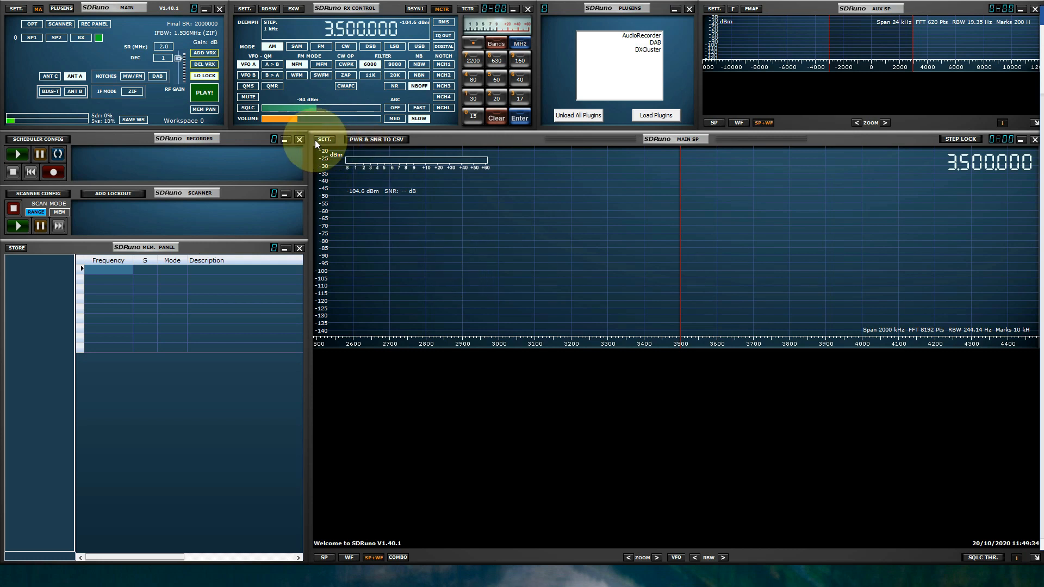
click(300, 139)
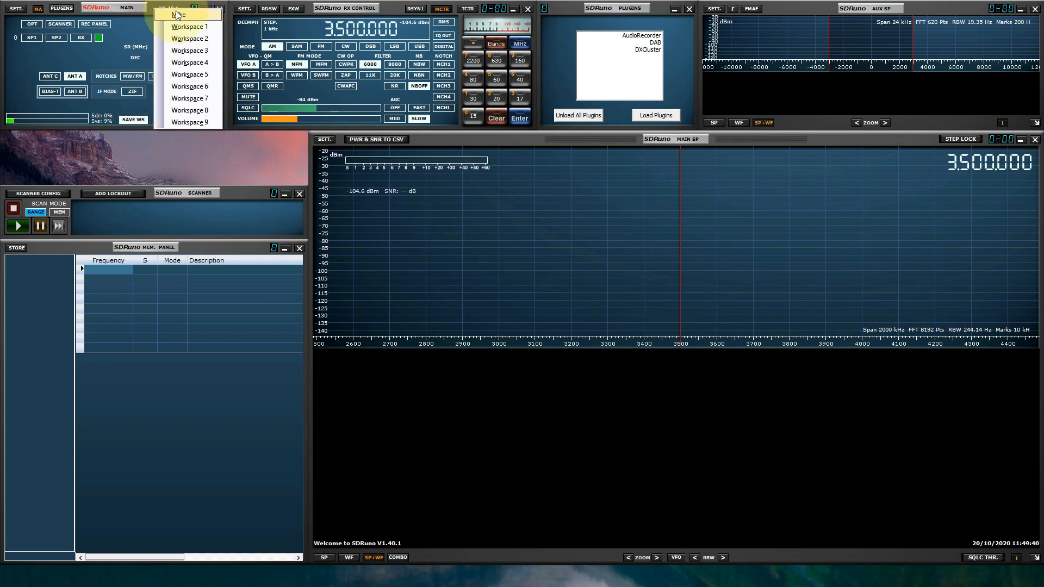
click(175, 15)
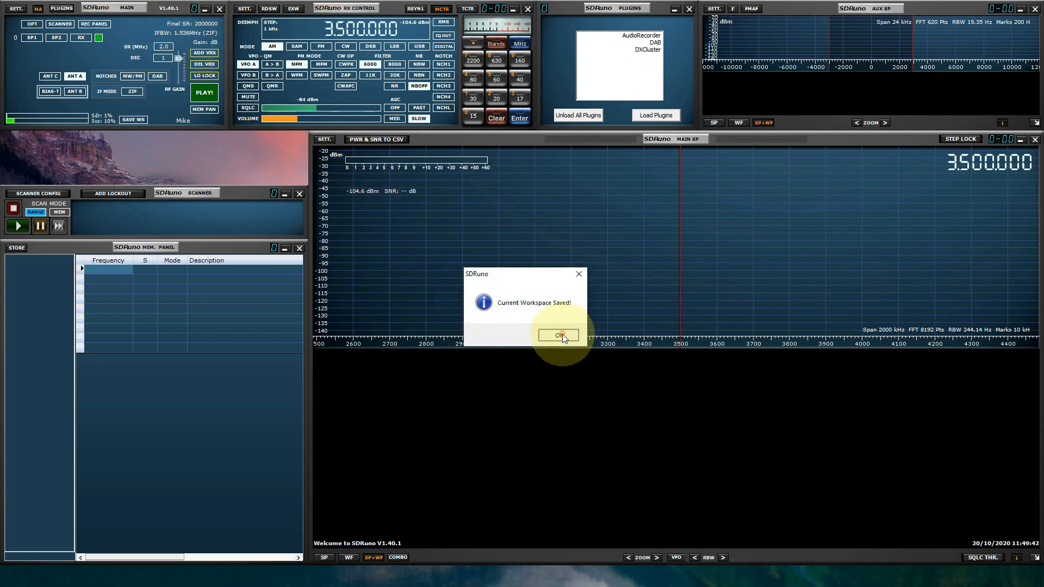
click(558, 335)
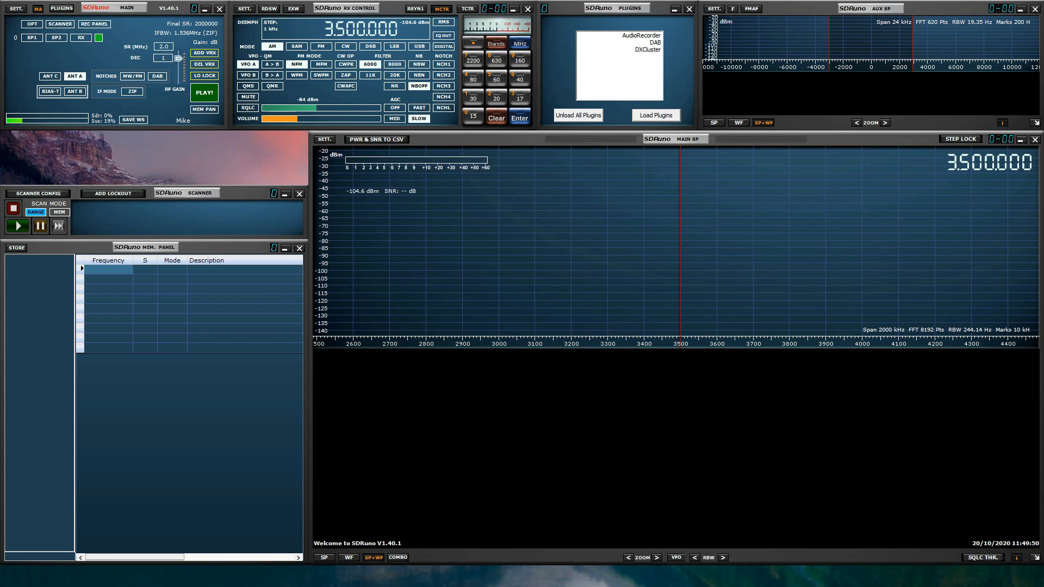
Step: Load the Default Workspace and open the SETT. options menu
click(205, 92)
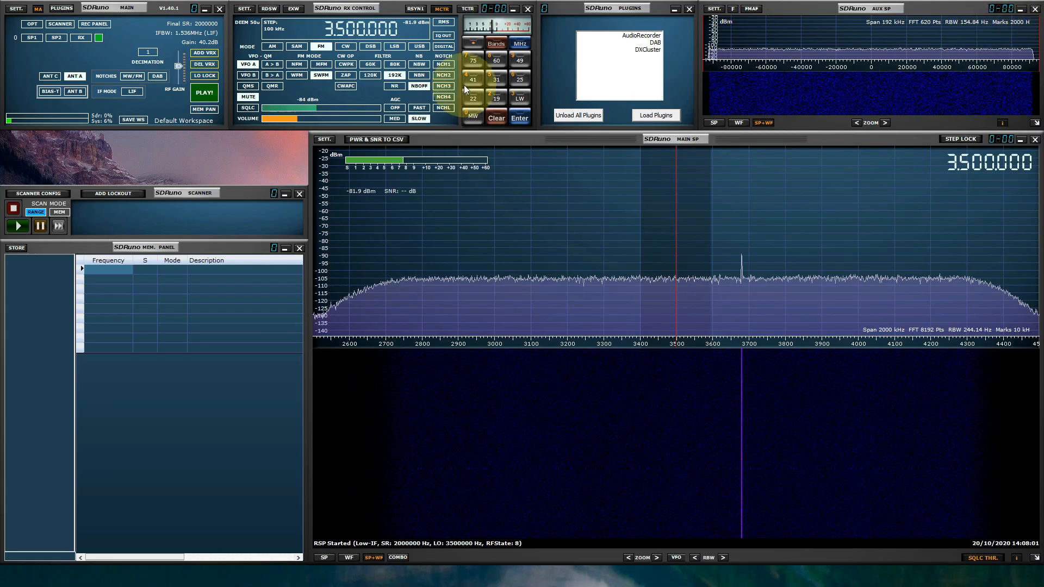
click(39, 8)
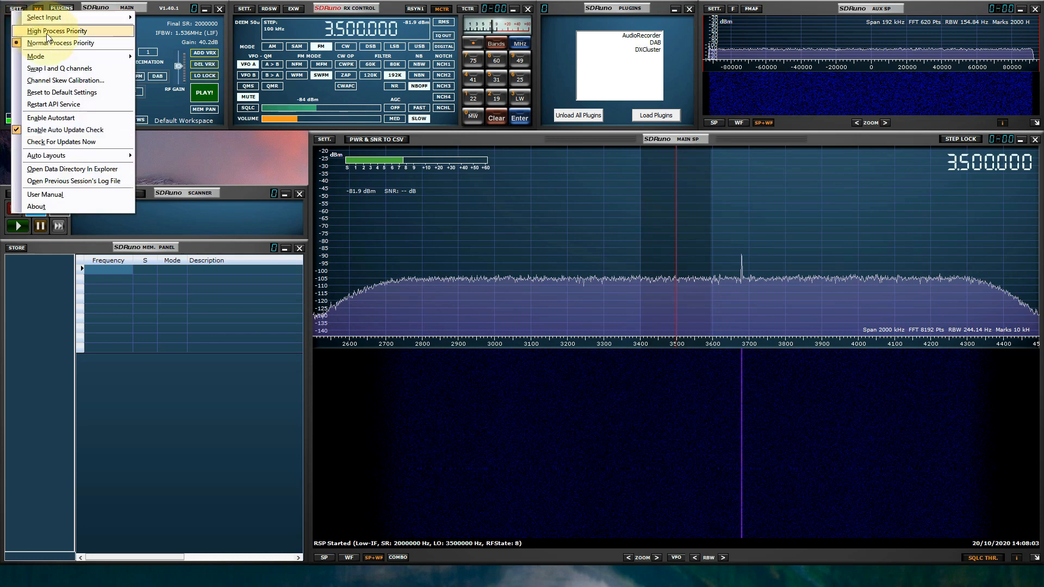
mouse_move(63, 92)
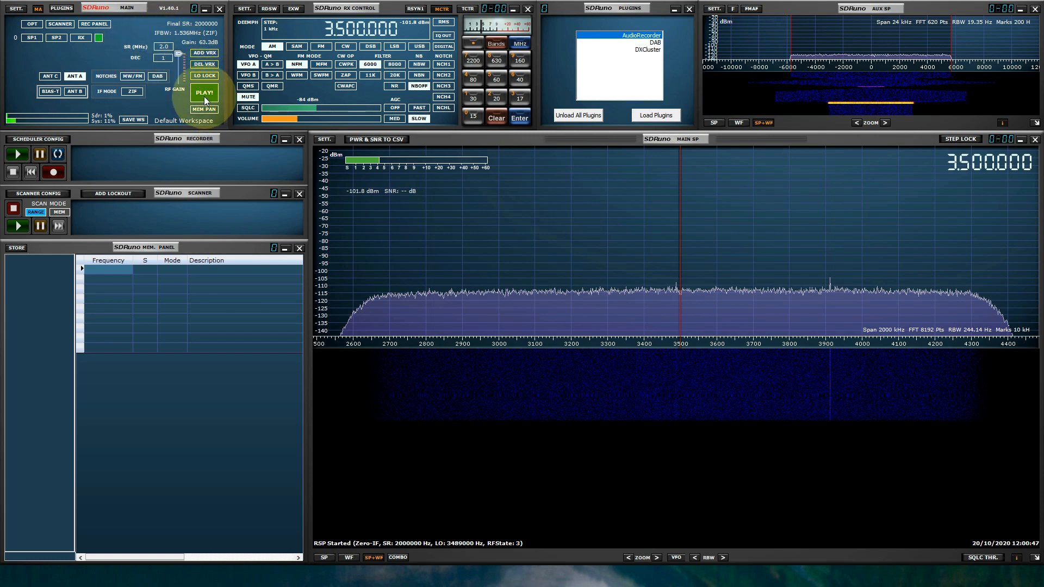
mouse_move(205, 92)
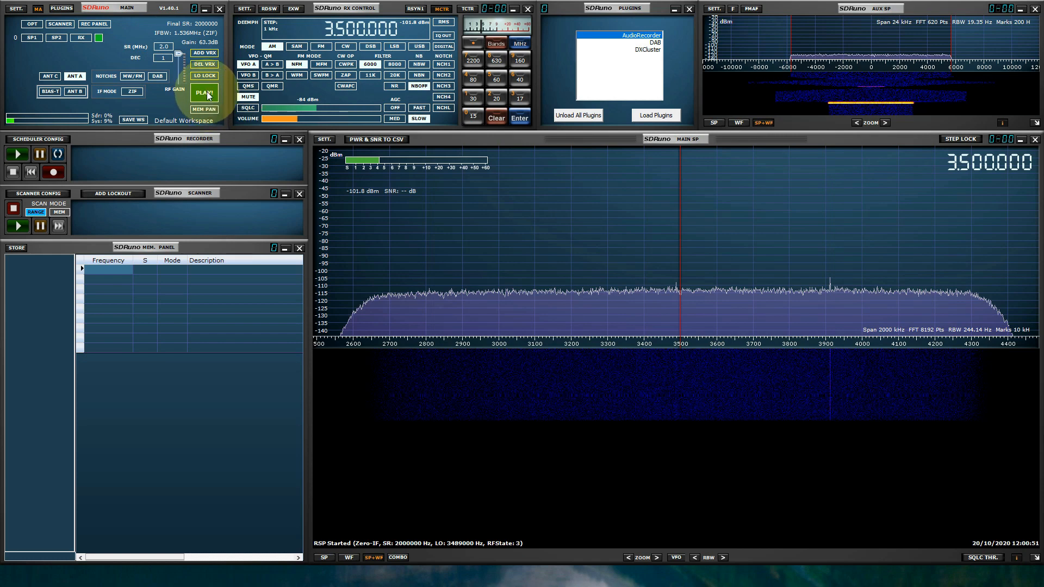
click(204, 92)
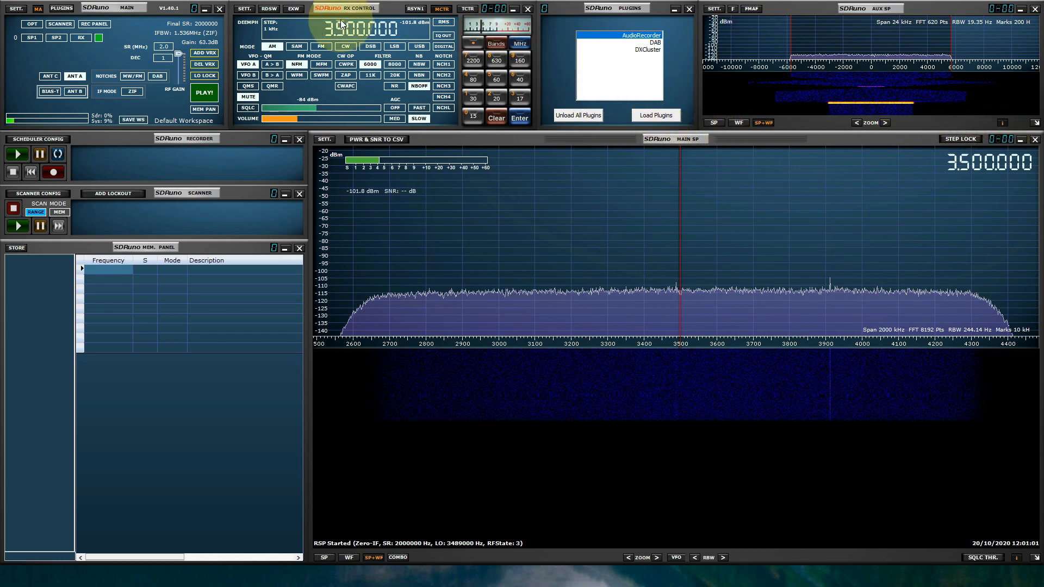
click(271, 46)
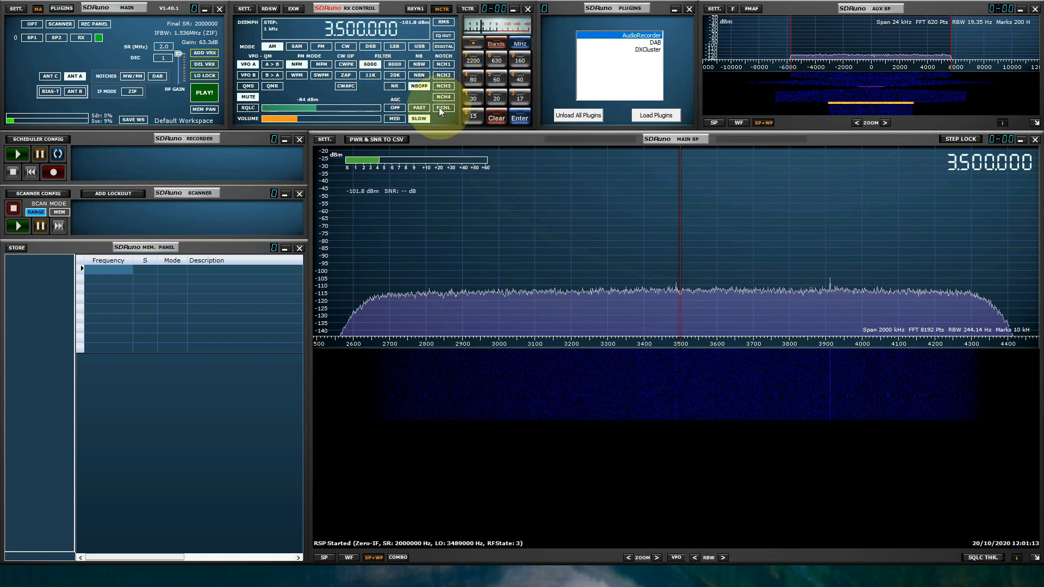
click(418, 119)
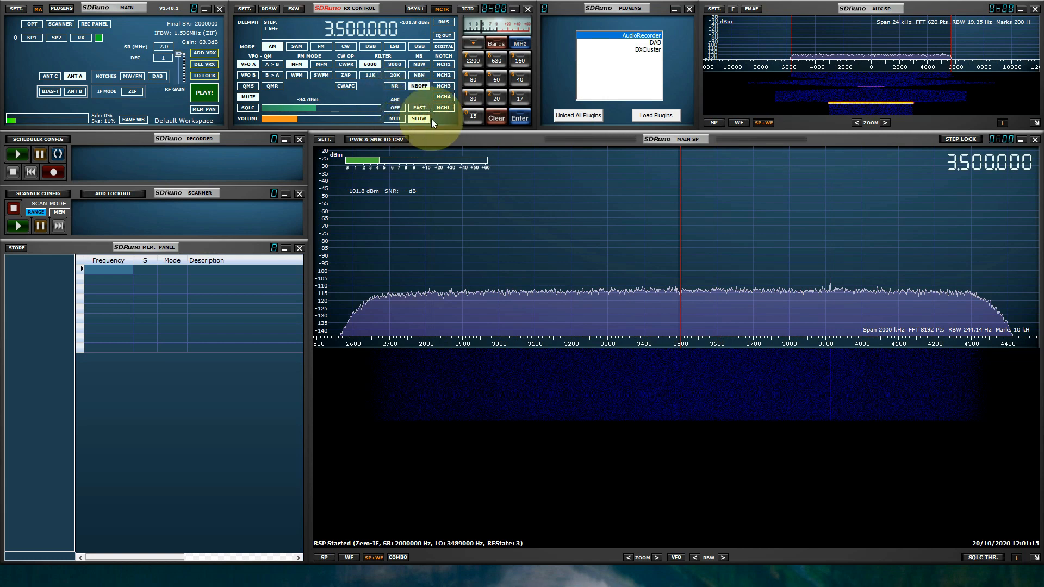
mouse_move(353, 104)
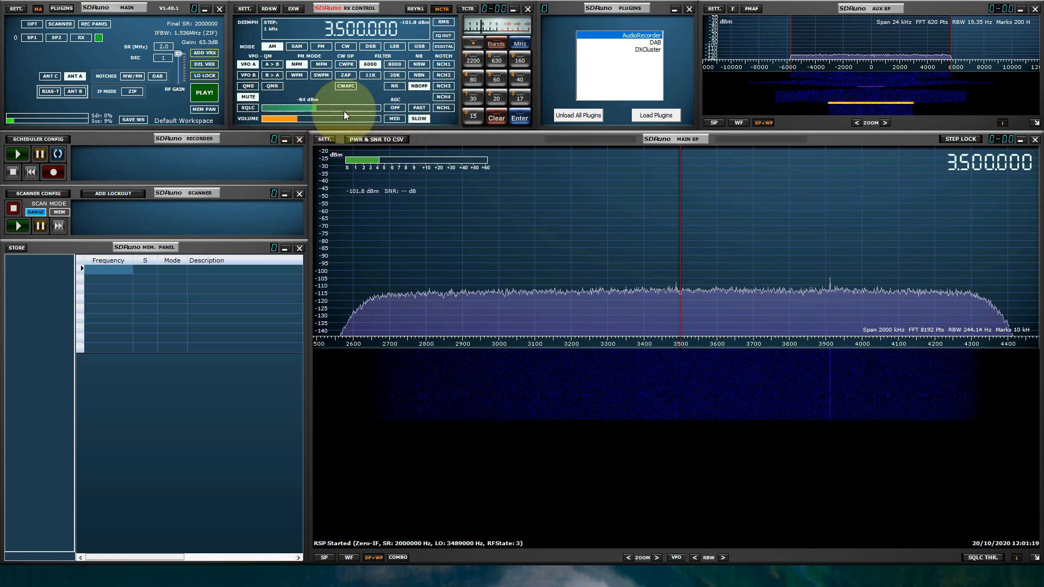
mouse_move(495, 44)
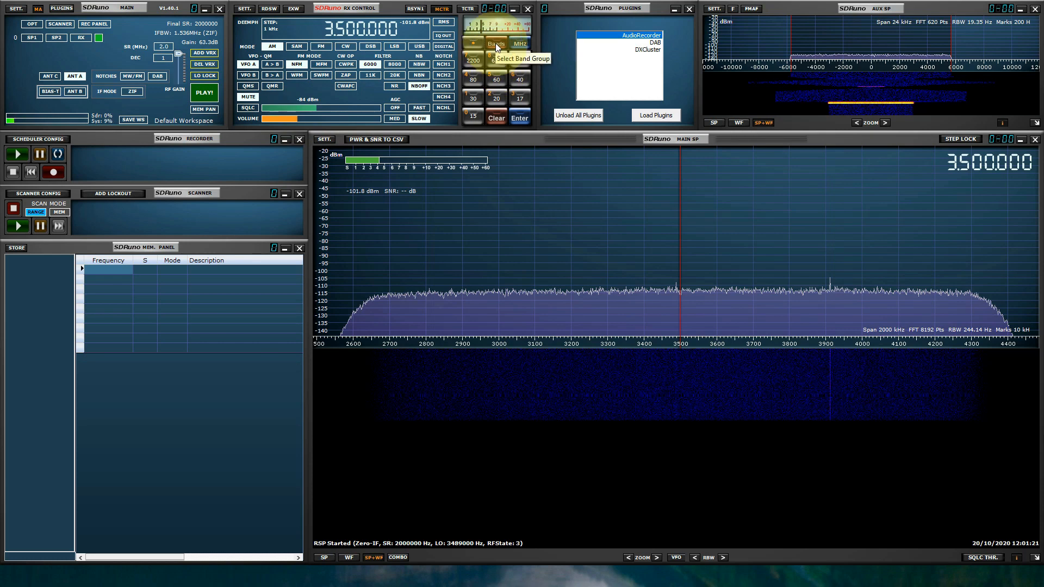
click(495, 44)
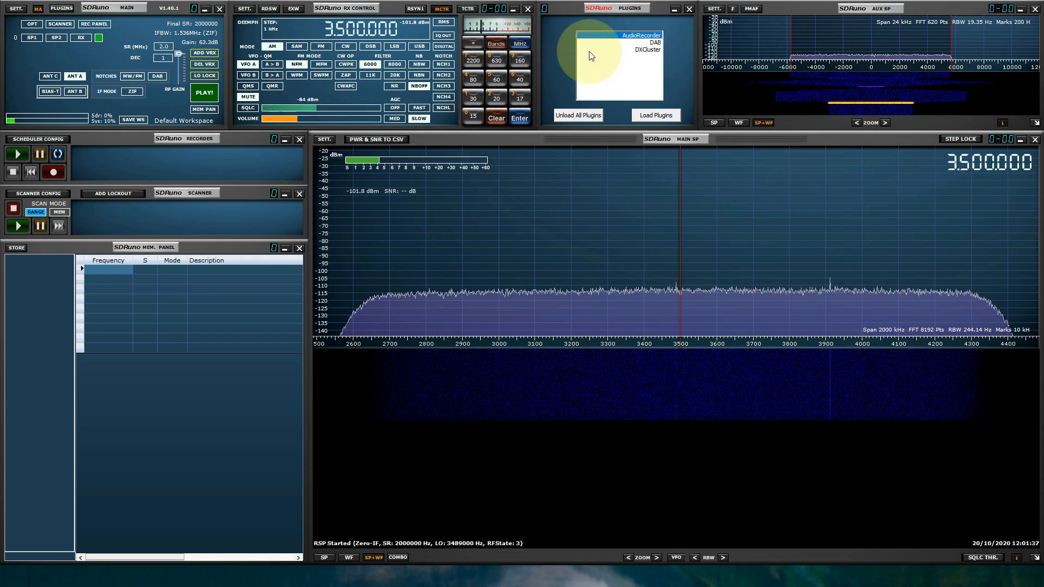
click(655, 115)
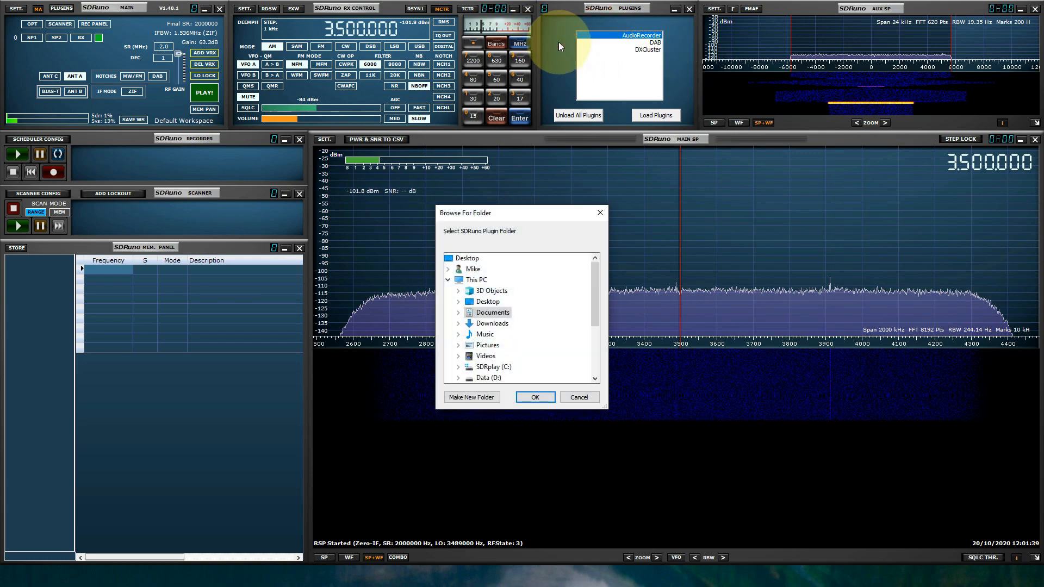
mouse_move(491, 312)
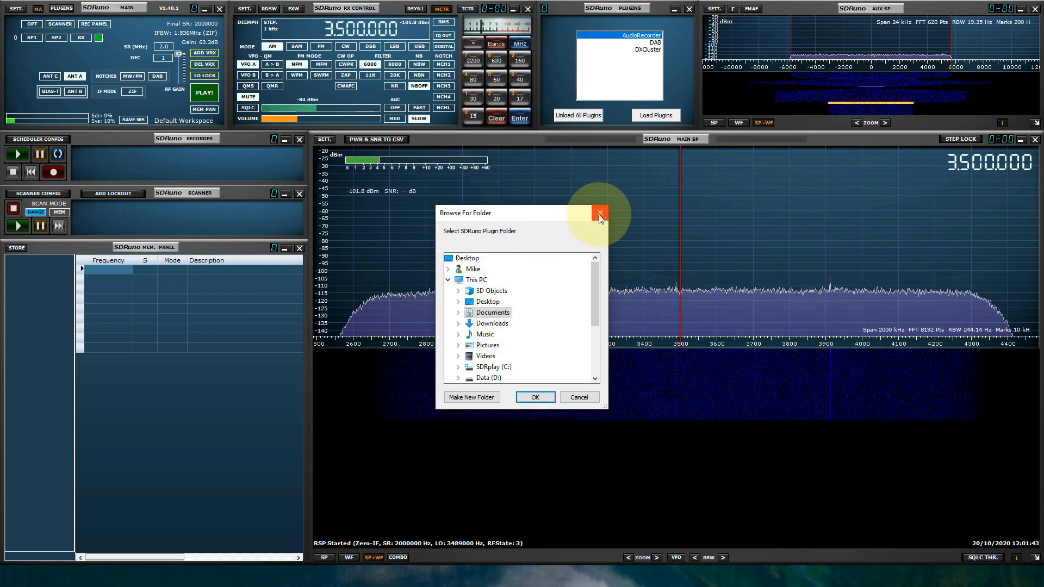
click(600, 213)
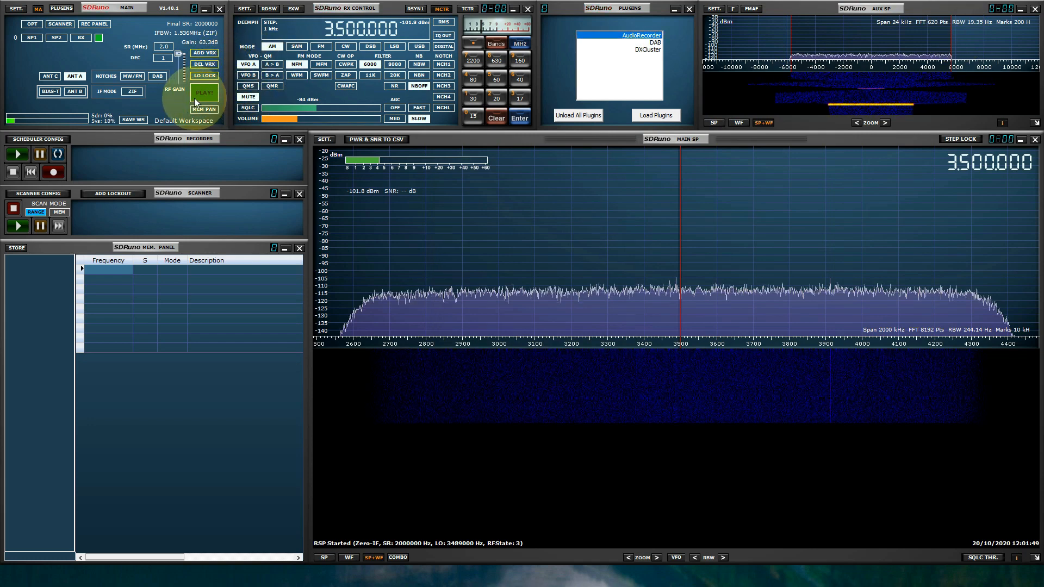
click(204, 92)
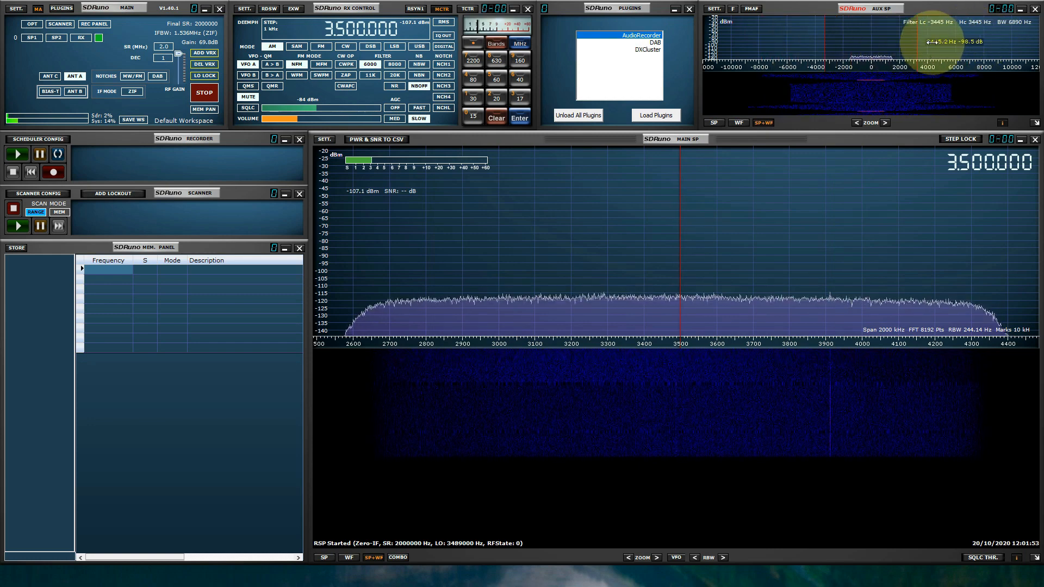
click(204, 92)
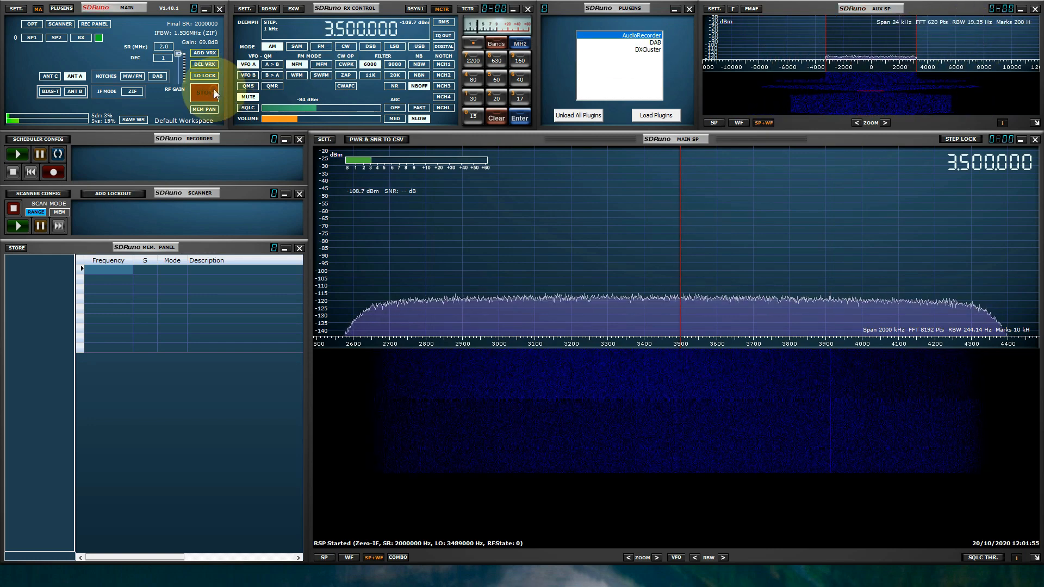
click(204, 91)
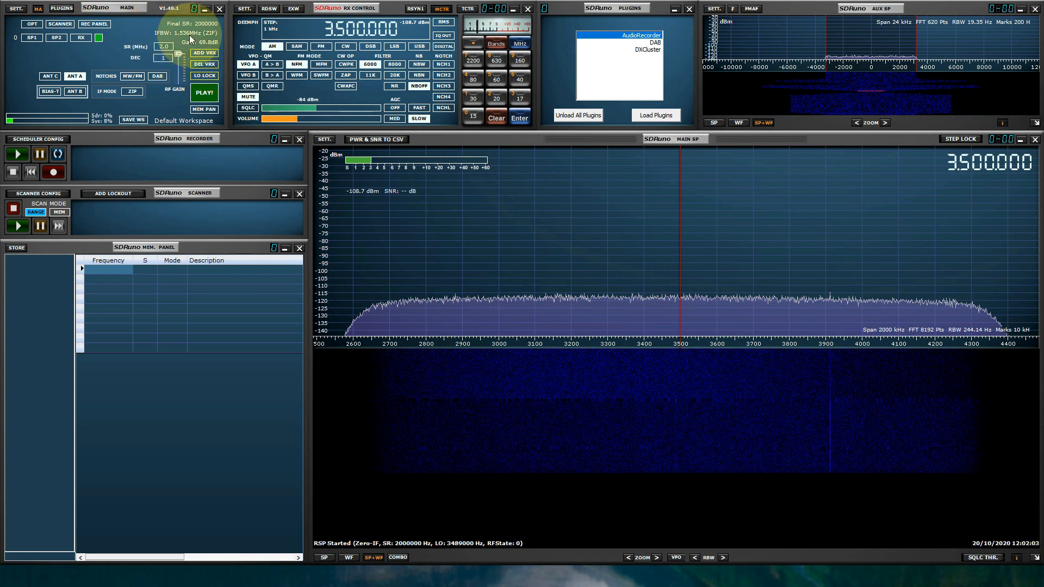
mouse_move(187, 36)
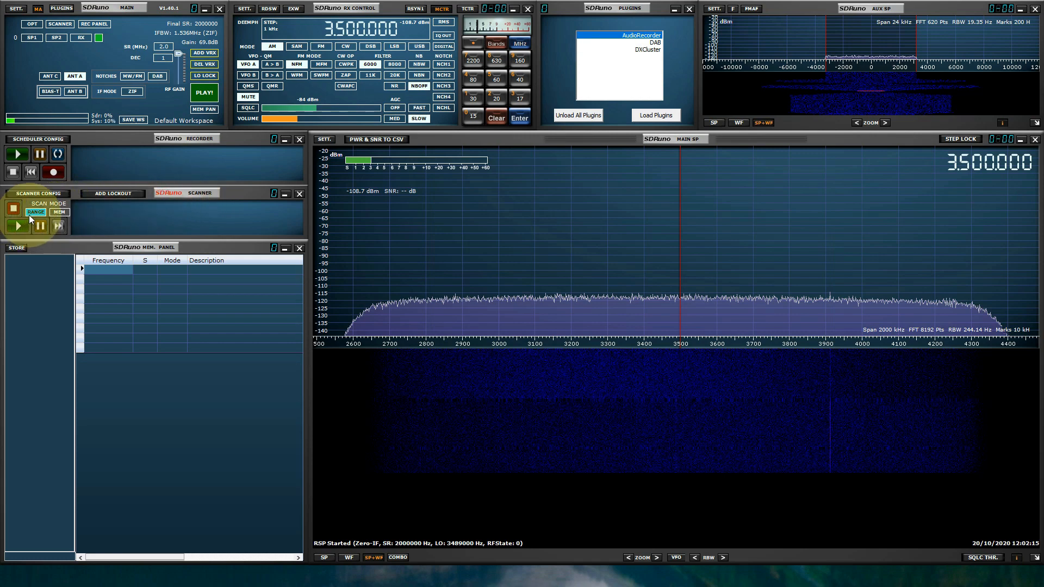
mouse_move(18, 225)
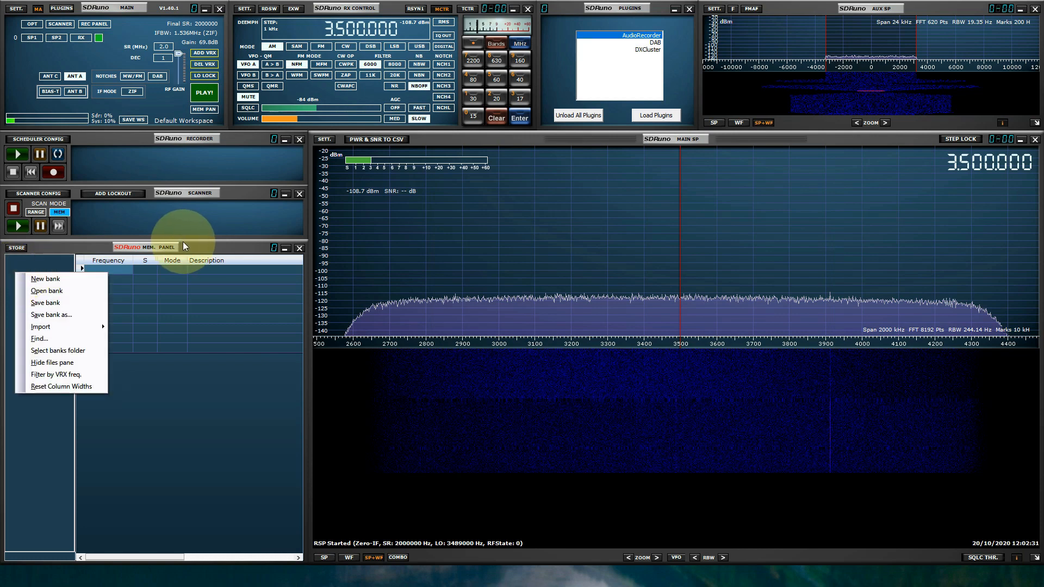
mouse_move(59, 350)
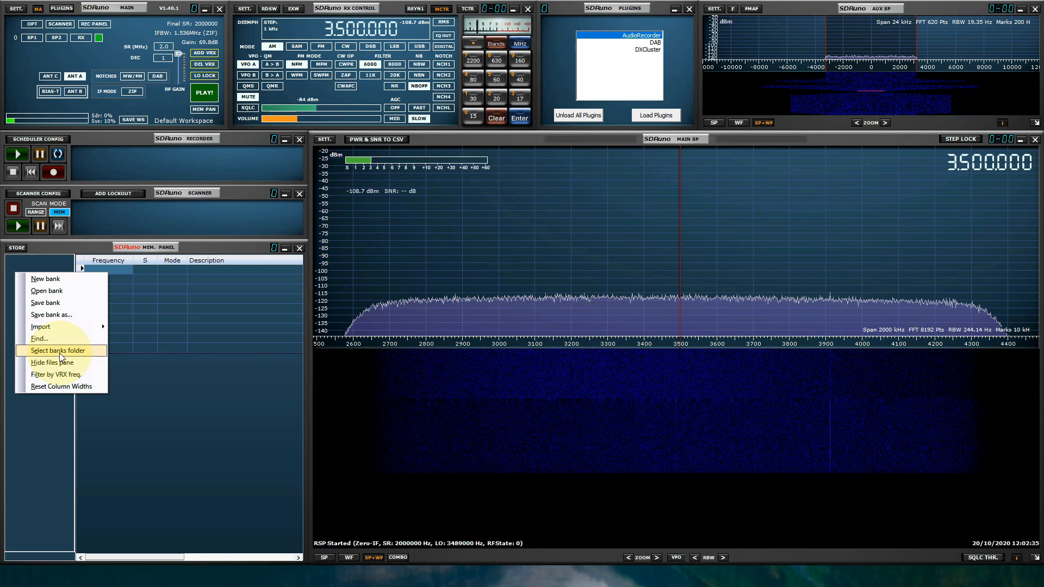
Step: Set the memory banks folder to Documents > SDRuno Memories
click(57, 350)
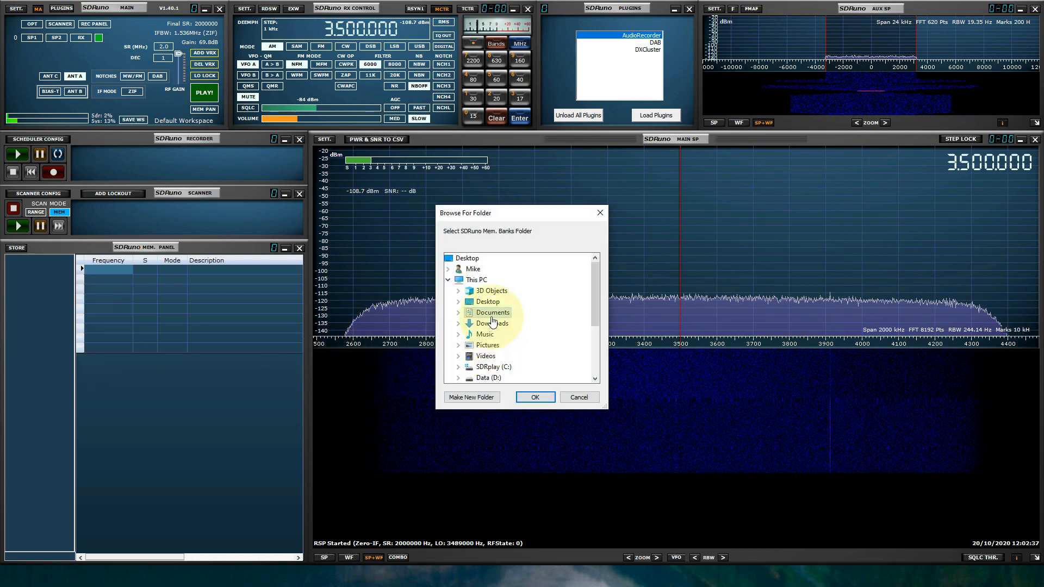
scroll(down, 3)
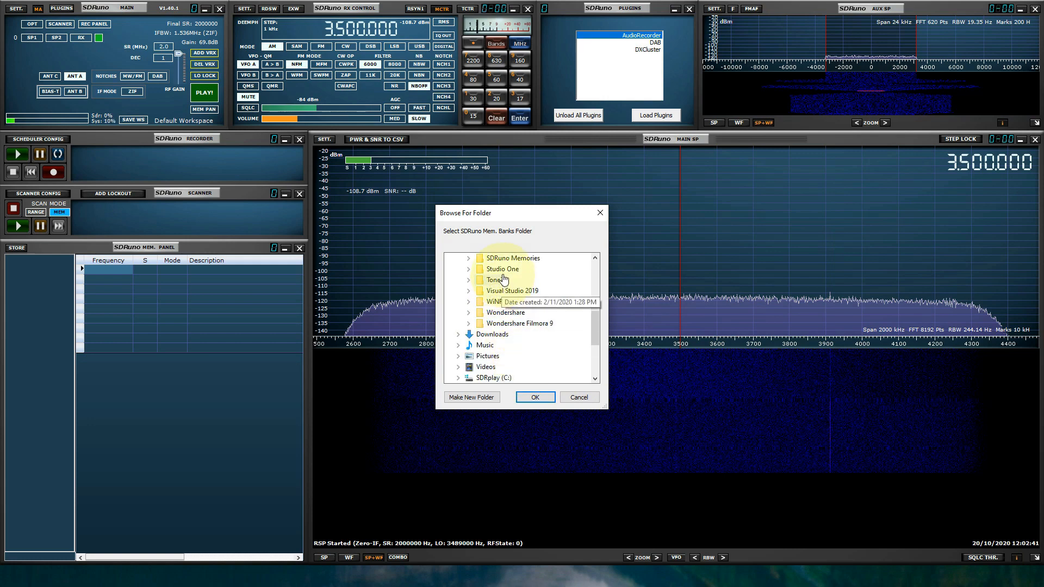
click(534, 396)
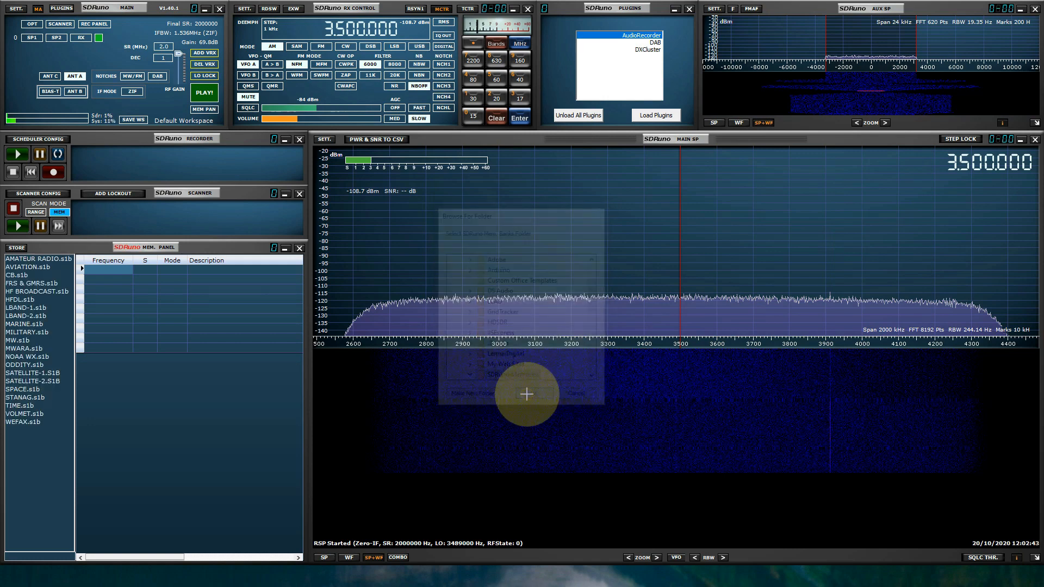
click(25, 316)
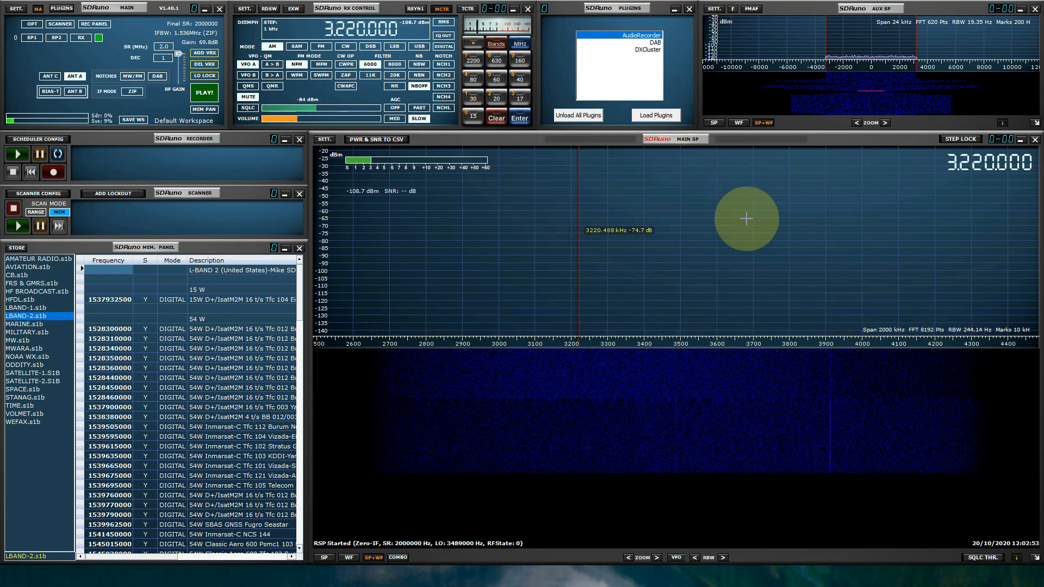
Step: Tune the receiver to 3.983 MHz from the spectrum display
click(603, 220)
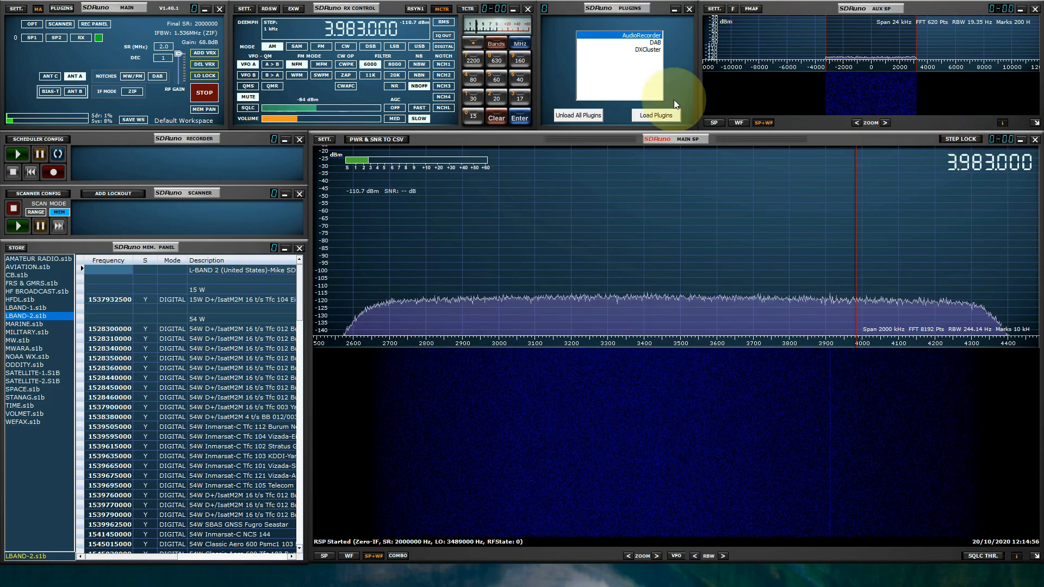
mouse_move(1031, 561)
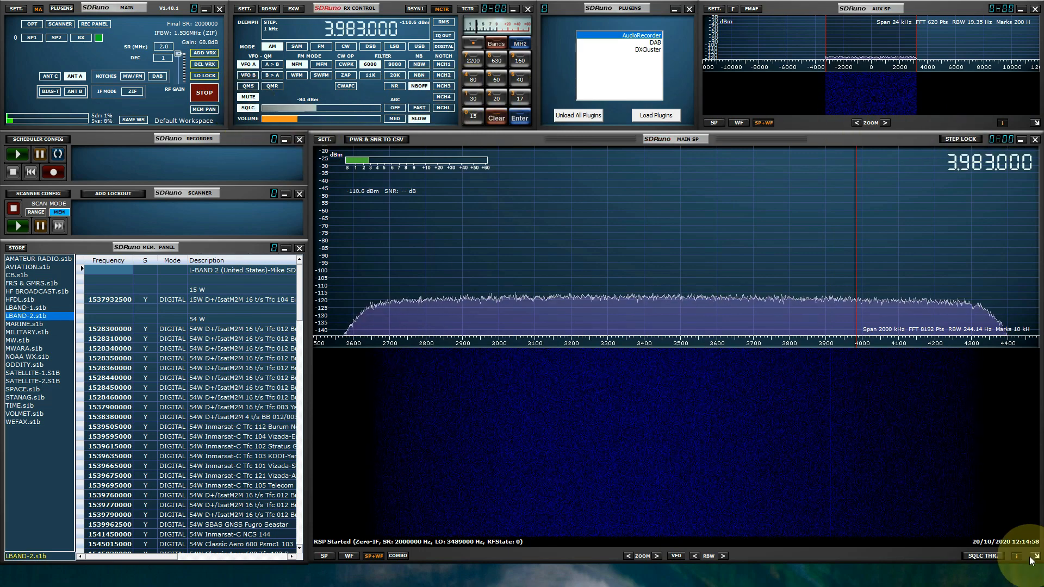
mouse_move(355, 251)
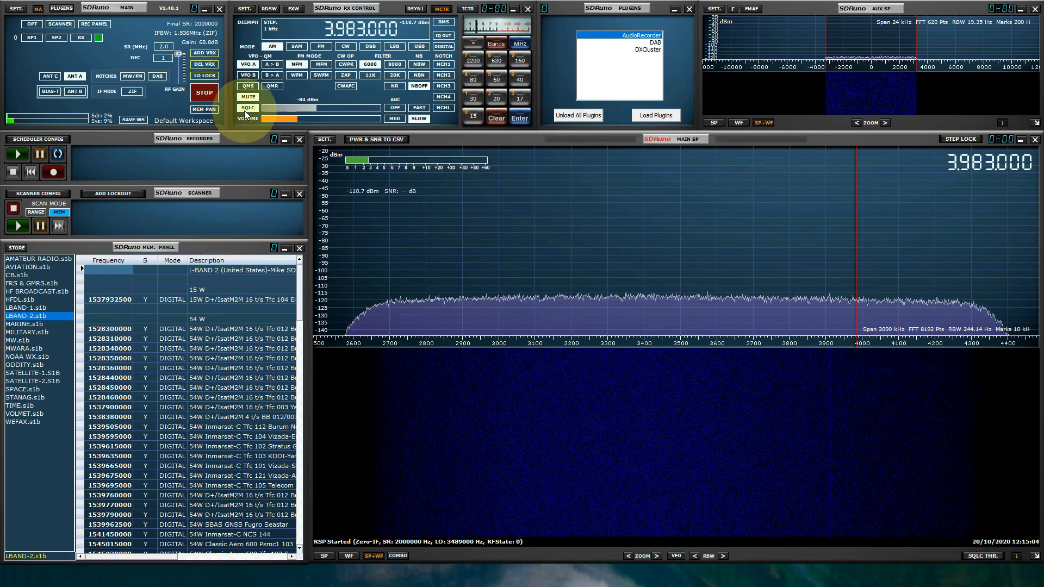
click(247, 107)
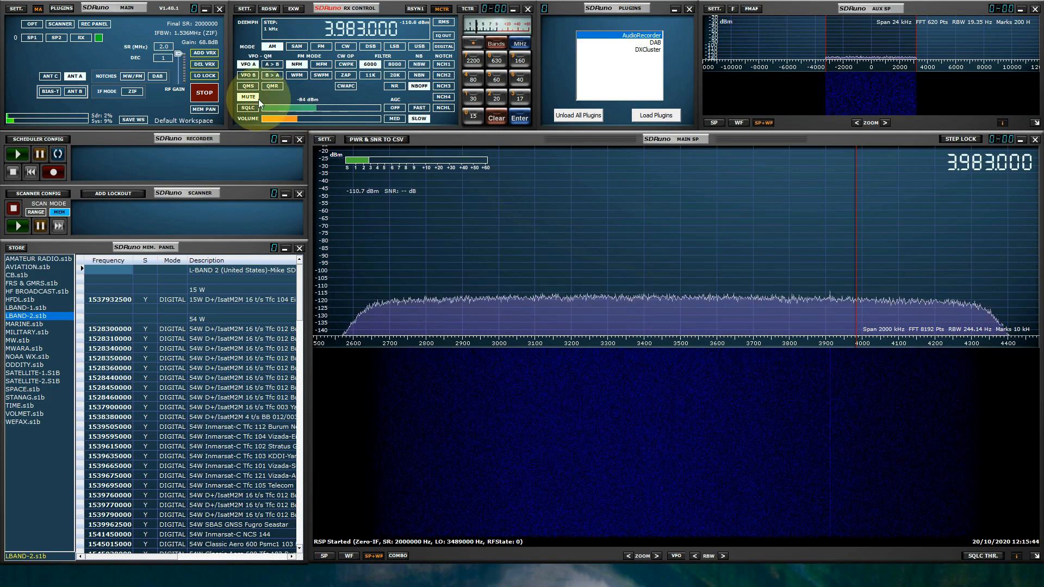
mouse_move(30, 23)
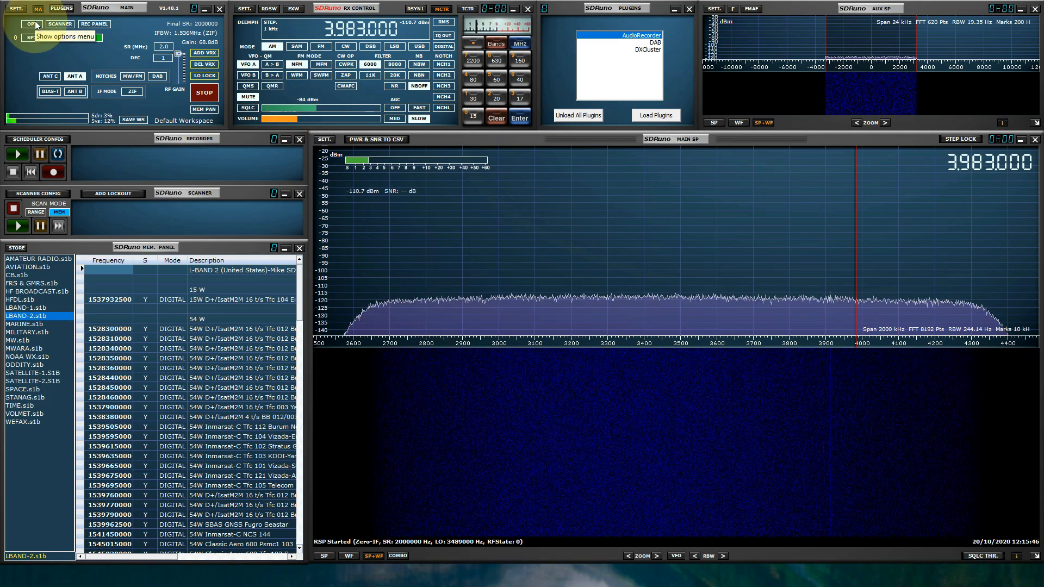
click(31, 24)
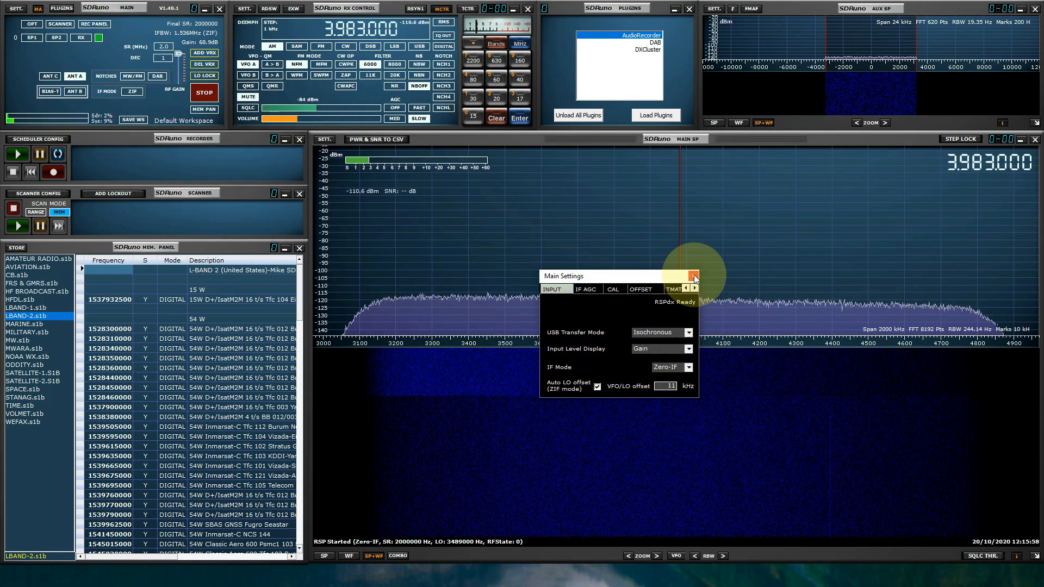
click(694, 276)
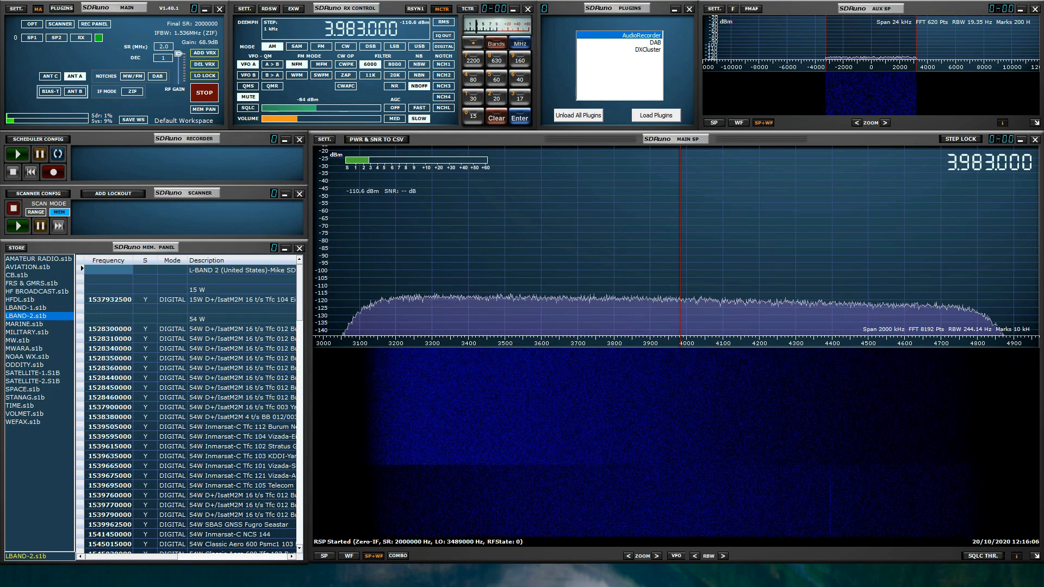
mouse_move(911, 254)
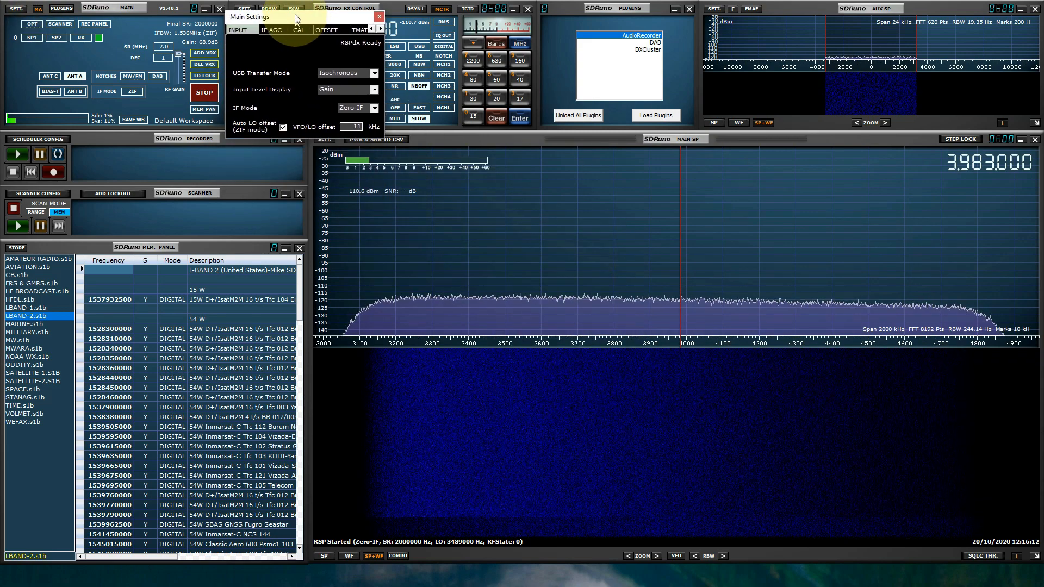
click(272, 29)
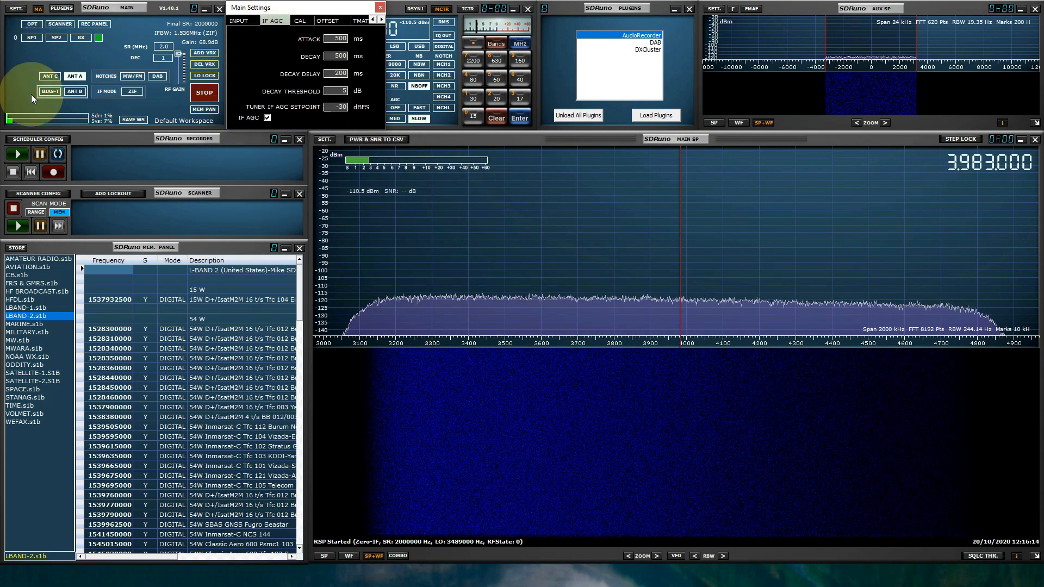
click(262, 118)
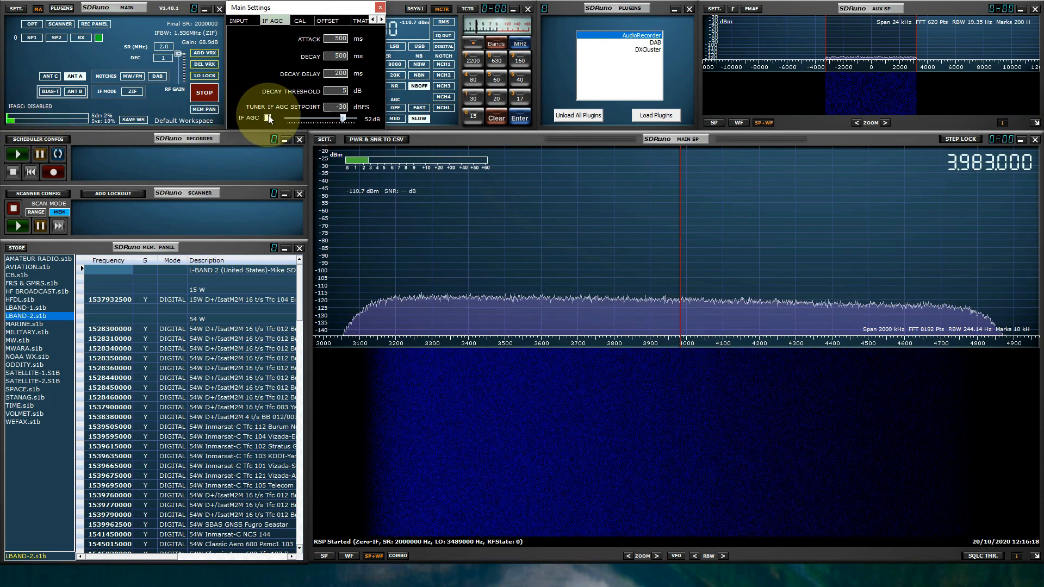
click(262, 118)
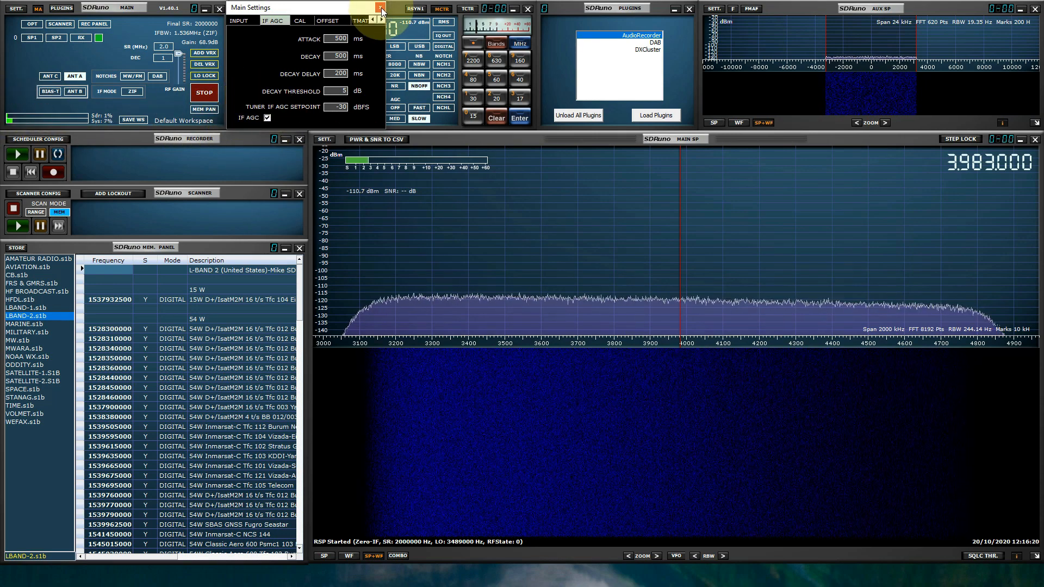
click(380, 7)
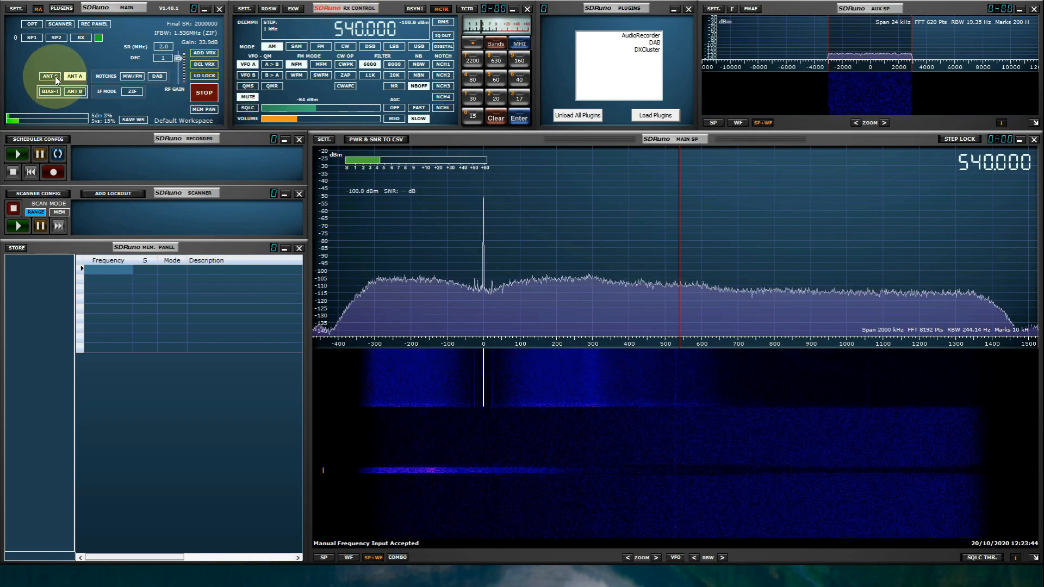
mouse_move(48, 76)
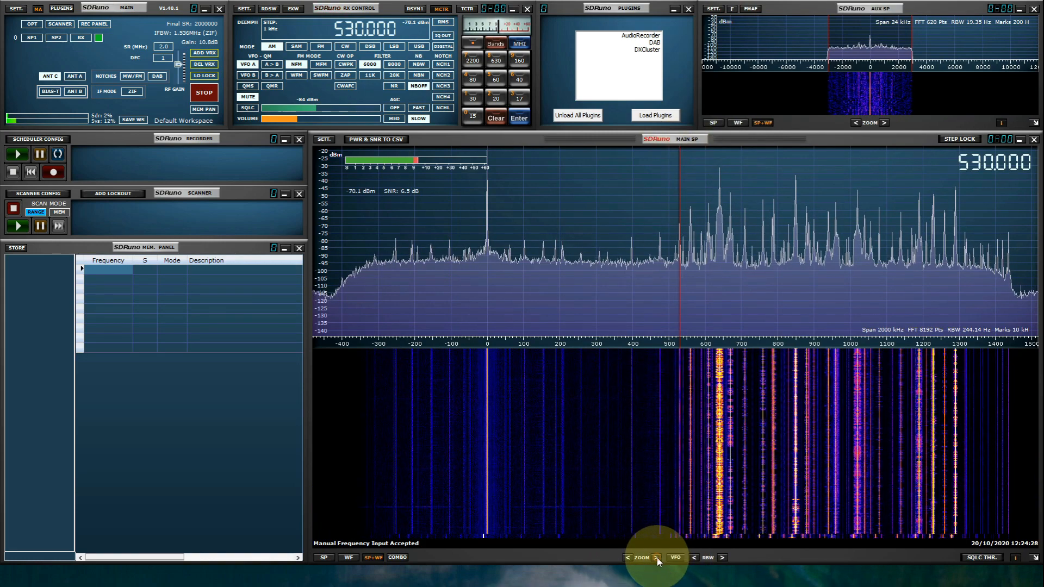
Step: Zoom in on medium-wave, tune 540 kHz, adjust filter width, then settle on 789 kHz
click(656, 557)
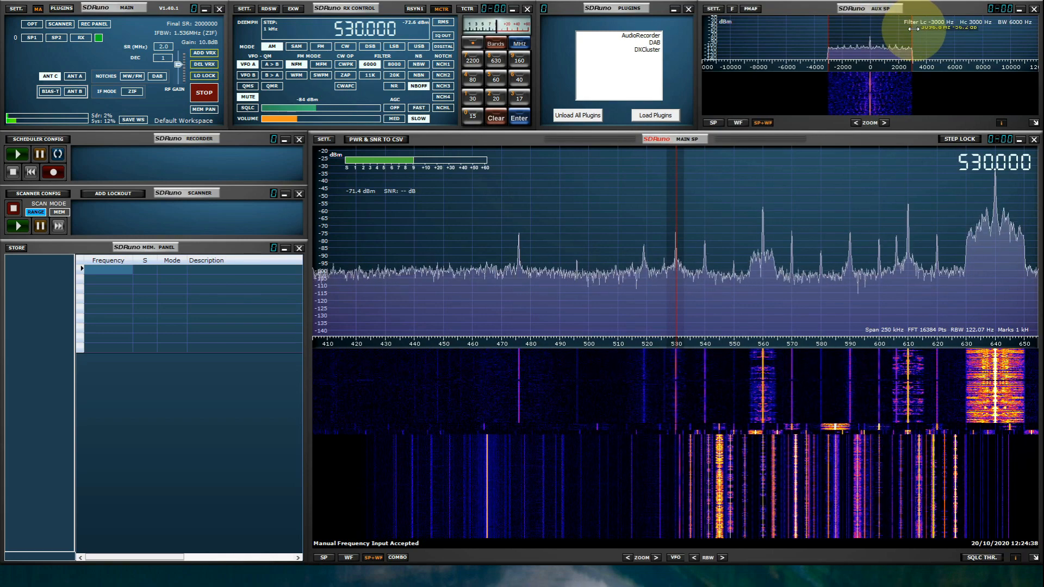
click(271, 46)
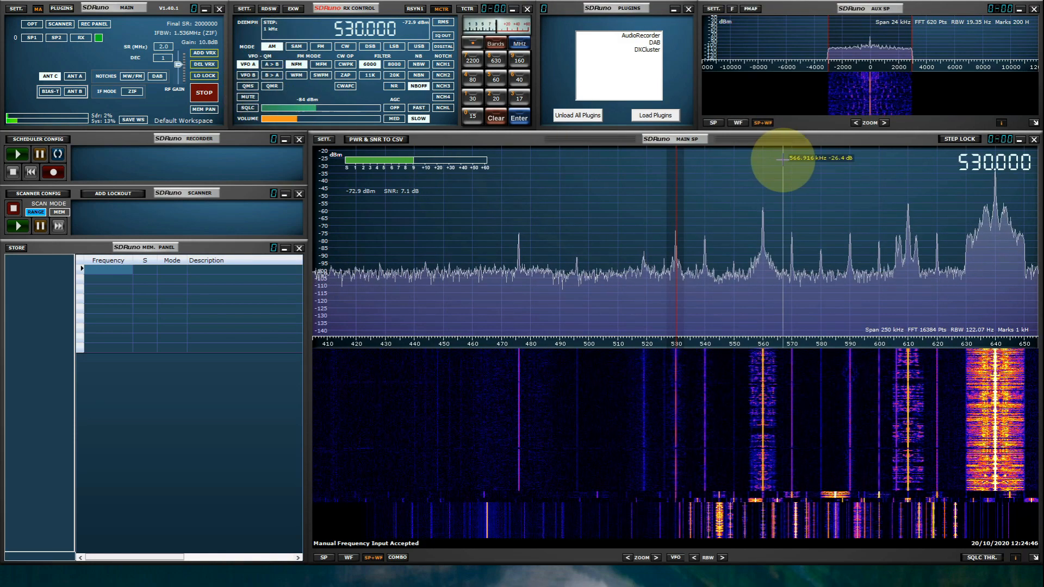
click(704, 234)
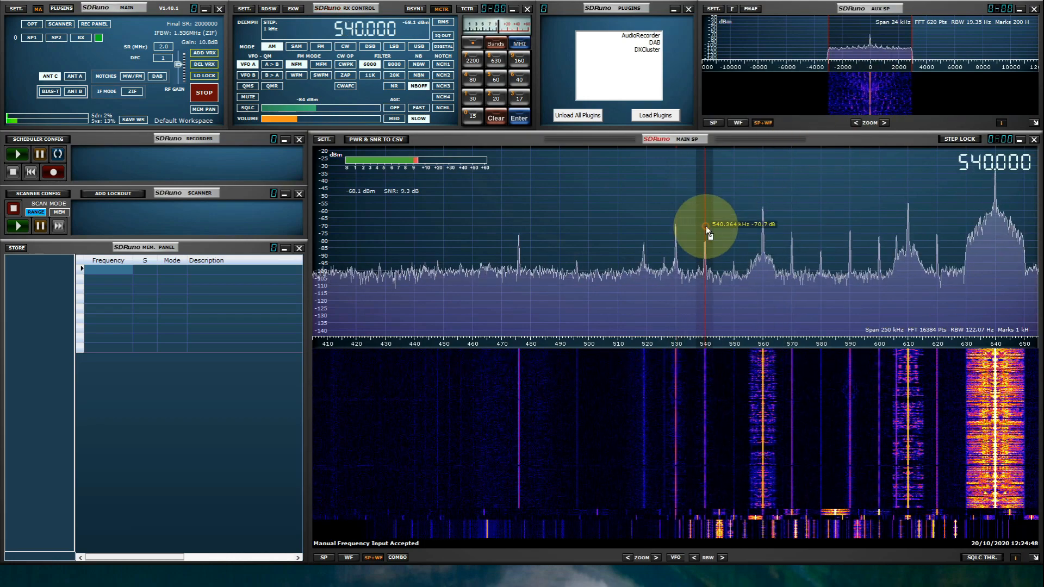
click(763, 200)
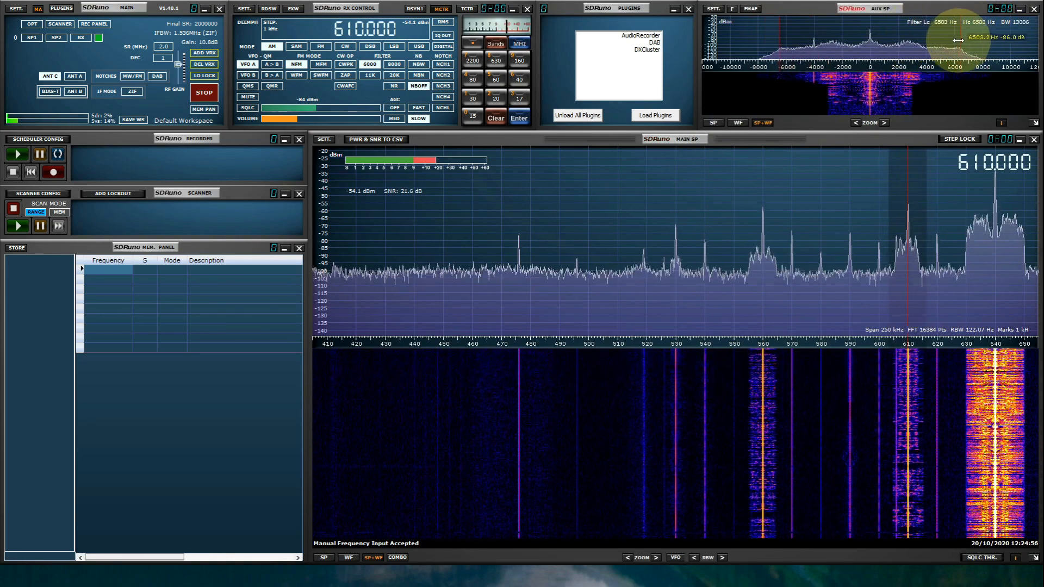
click(992, 240)
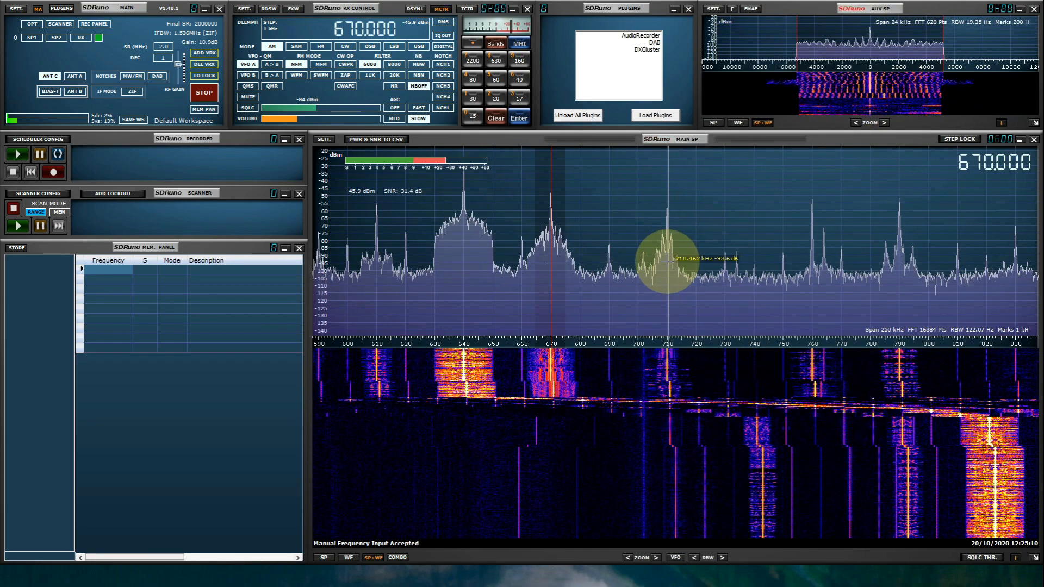
click(668, 258)
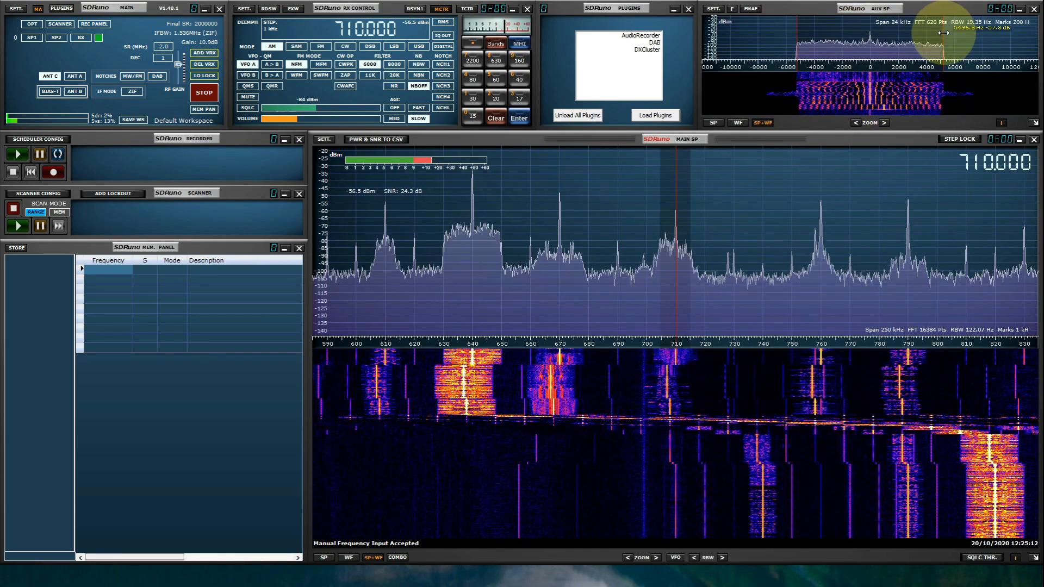
mouse_move(829, 237)
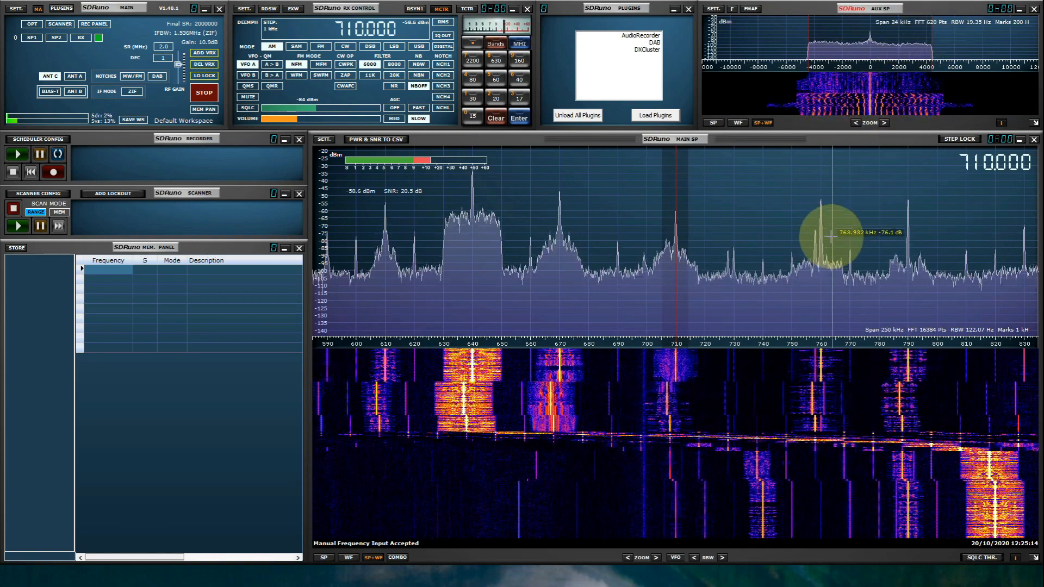
click(908, 227)
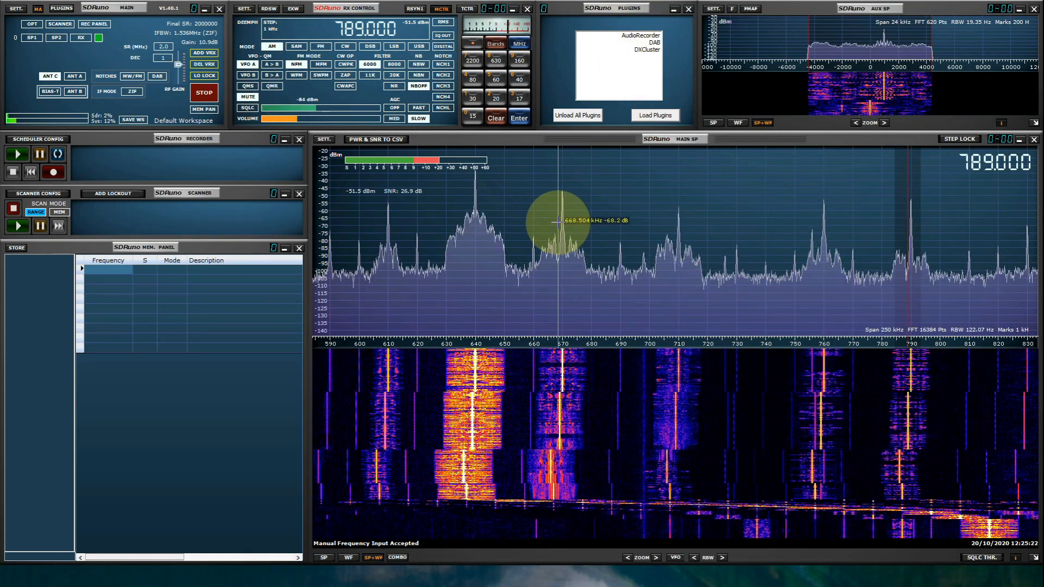
mouse_move(476, 250)
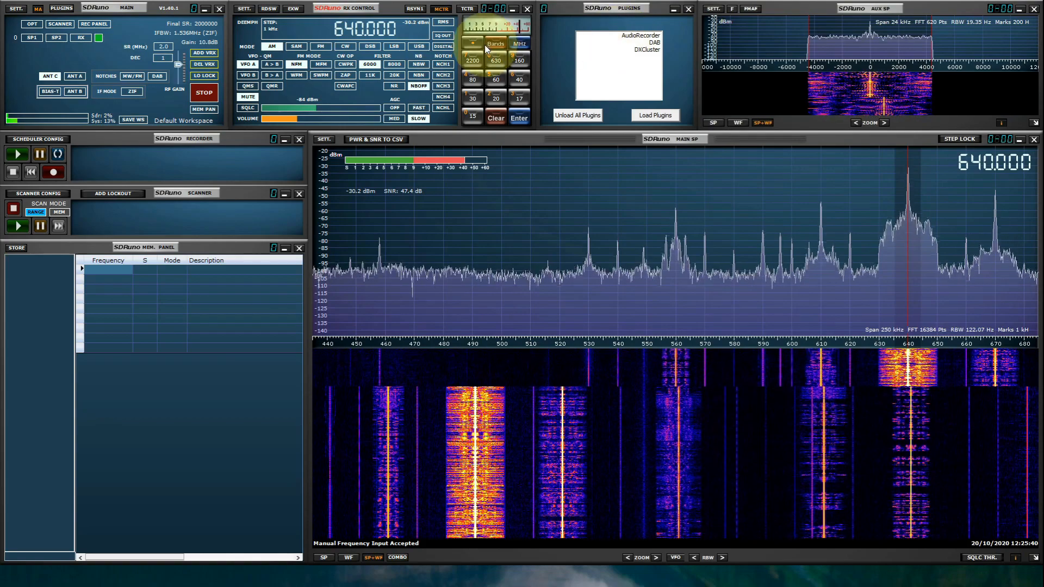
mouse_move(496, 44)
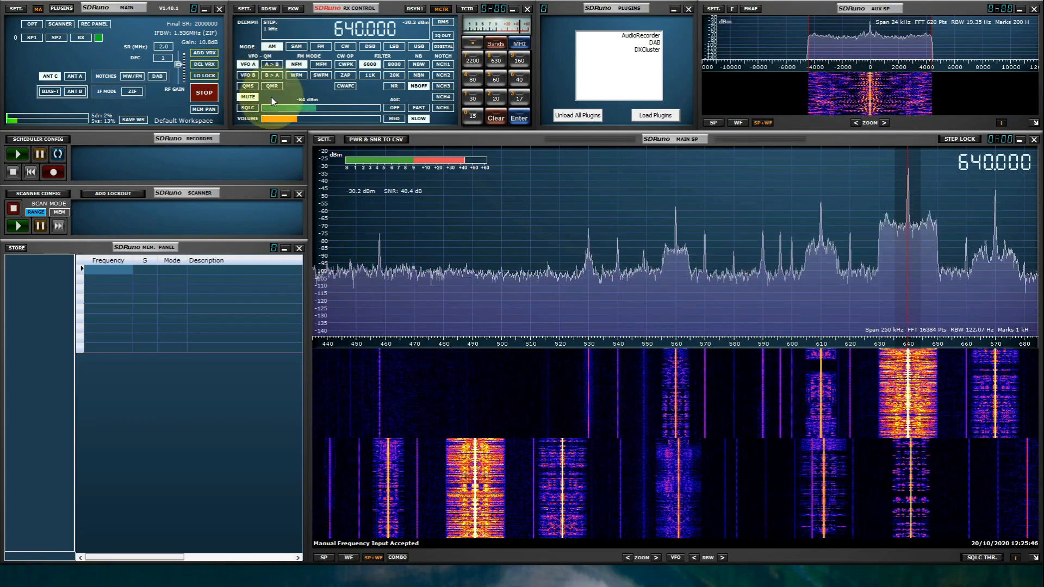
Step: Zoom the spectrum out and jump to the Broadcast MW band, clicking a station
click(627, 558)
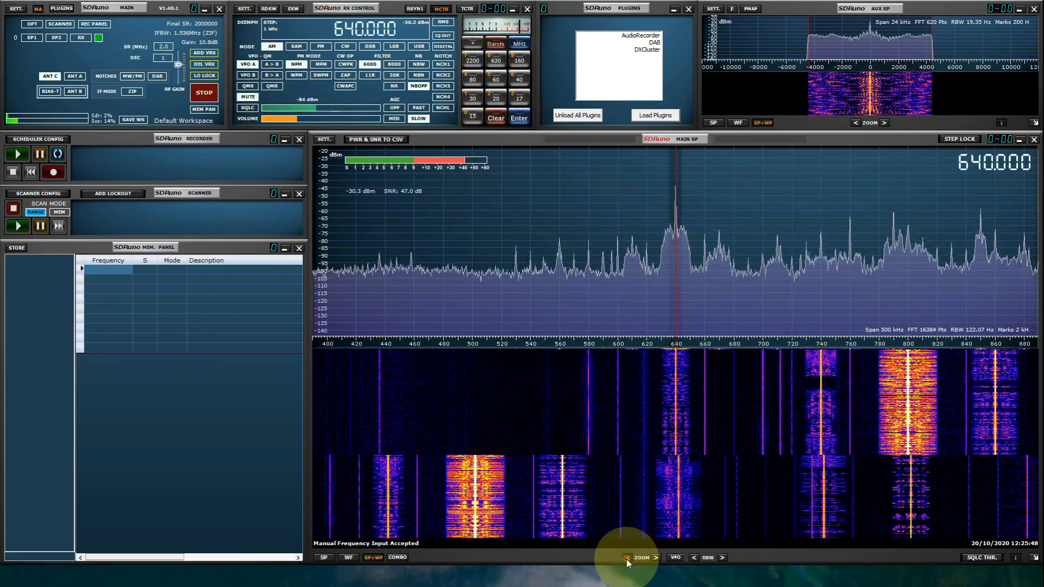
click(627, 557)
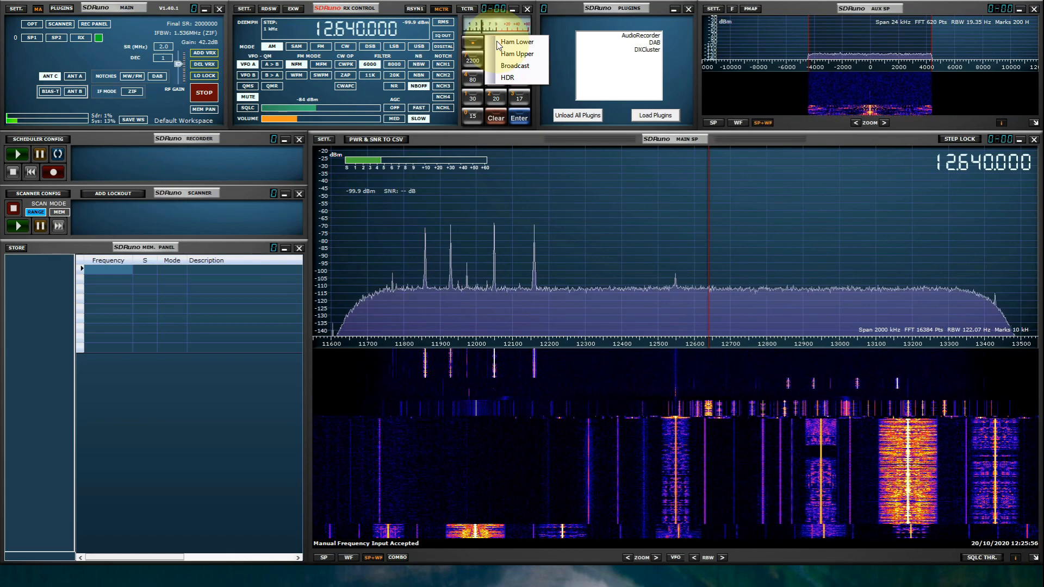
click(495, 43)
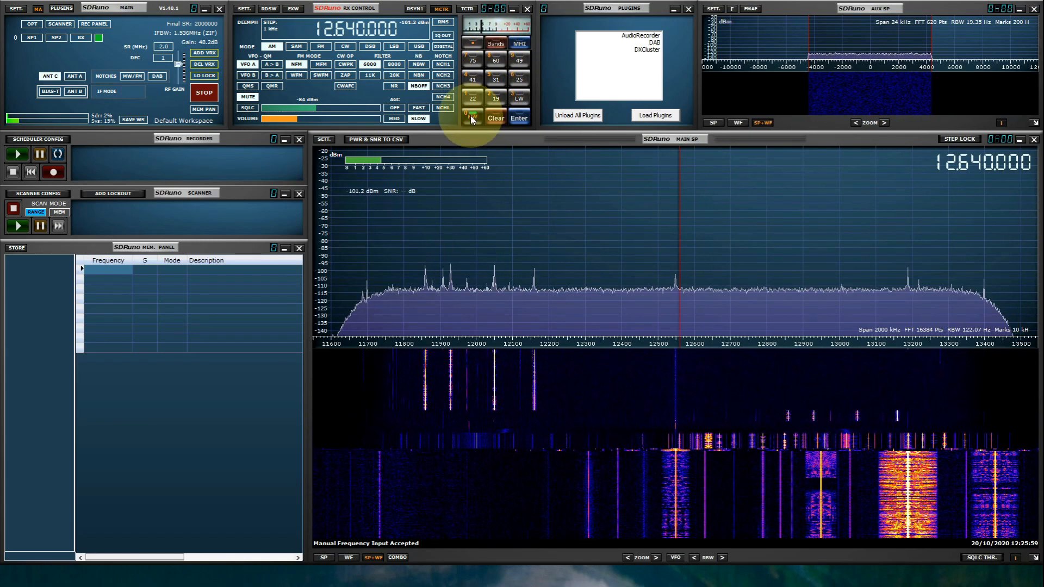
click(473, 116)
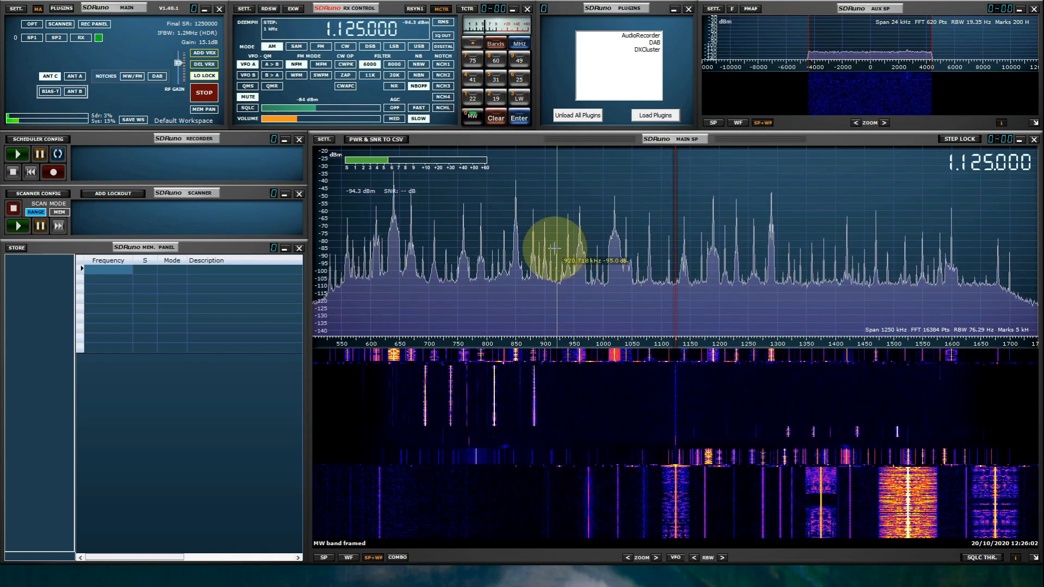
click(516, 267)
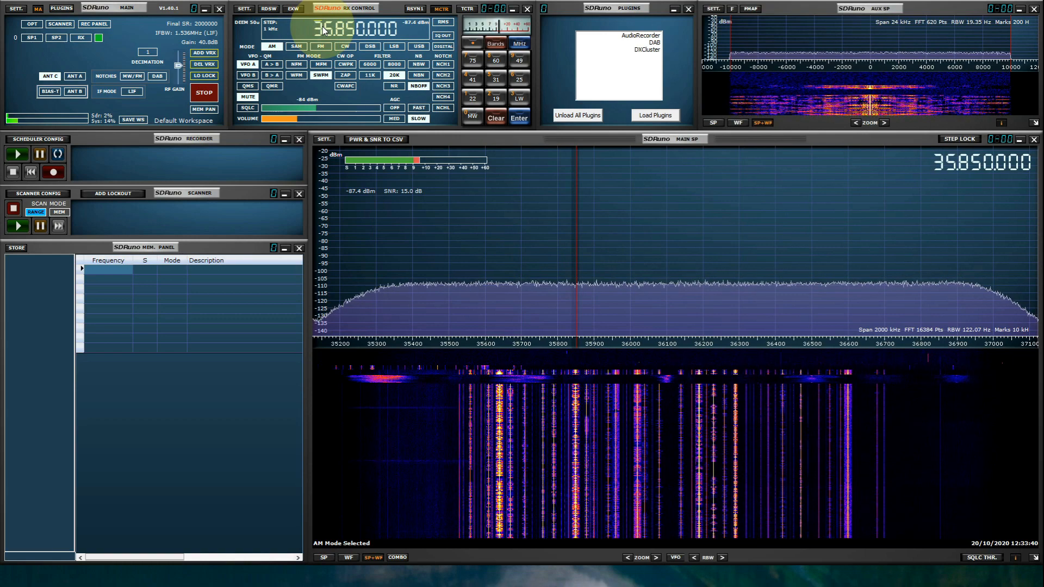
Step: Scroll the frequency up to 87.850 MHz and select FM demodulation
scroll(up, 3)
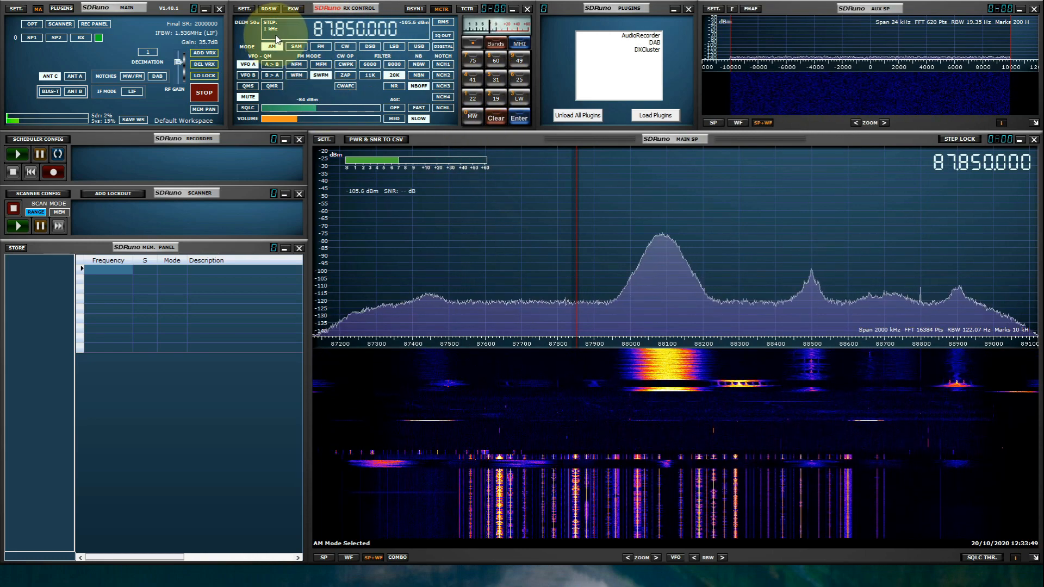
click(320, 45)
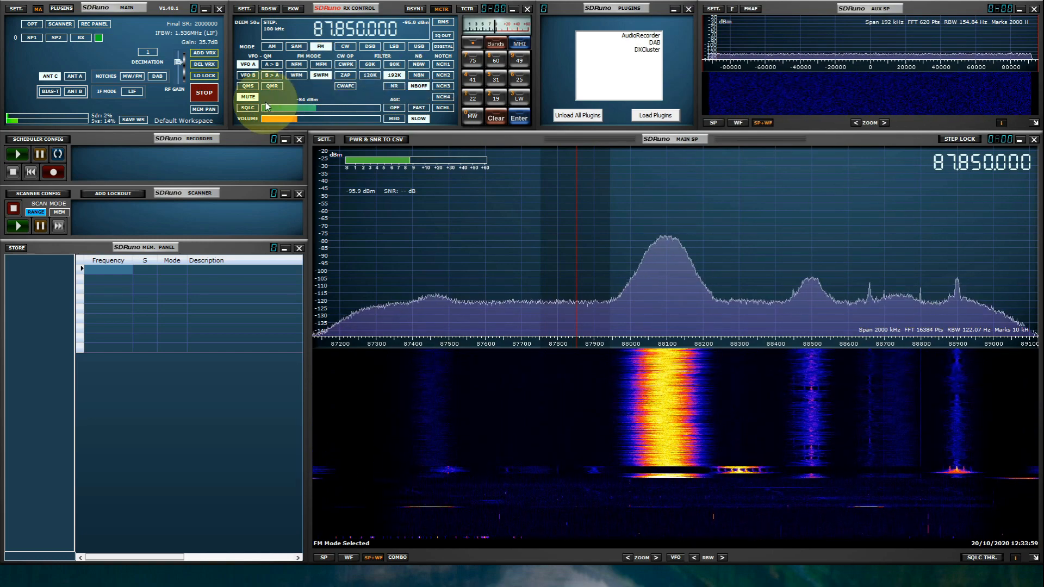
mouse_move(711, 184)
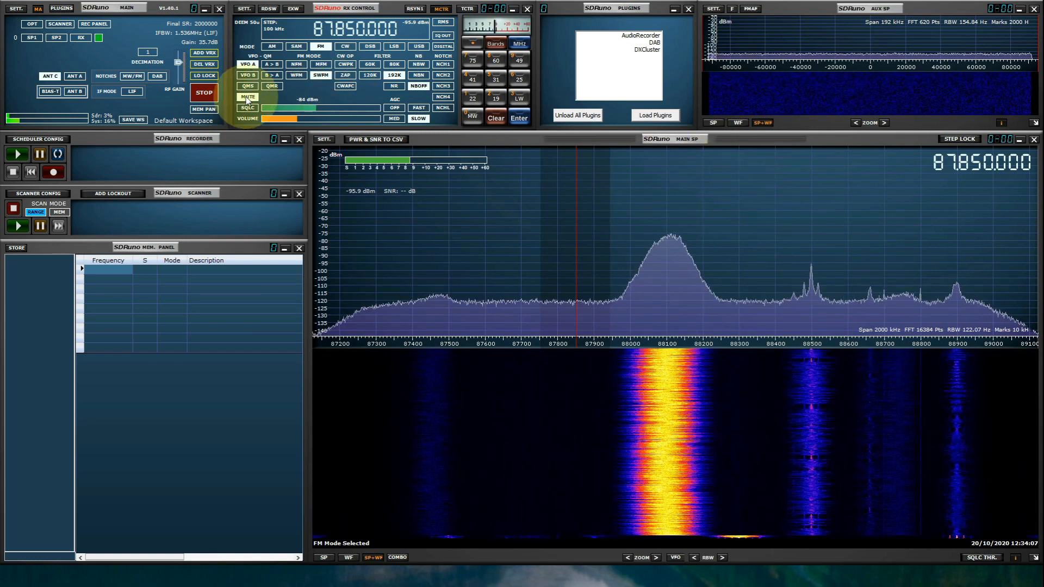
Step: Tune the 88.1 and 88.5 MHz stations, then retune to 95.5 and 94.7 MHz
click(665, 219)
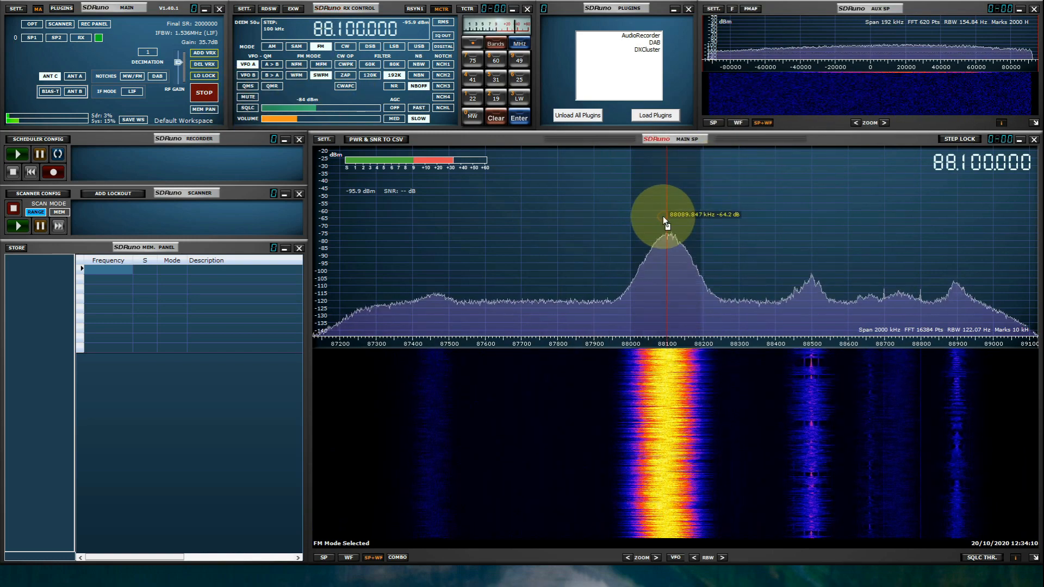
click(810, 260)
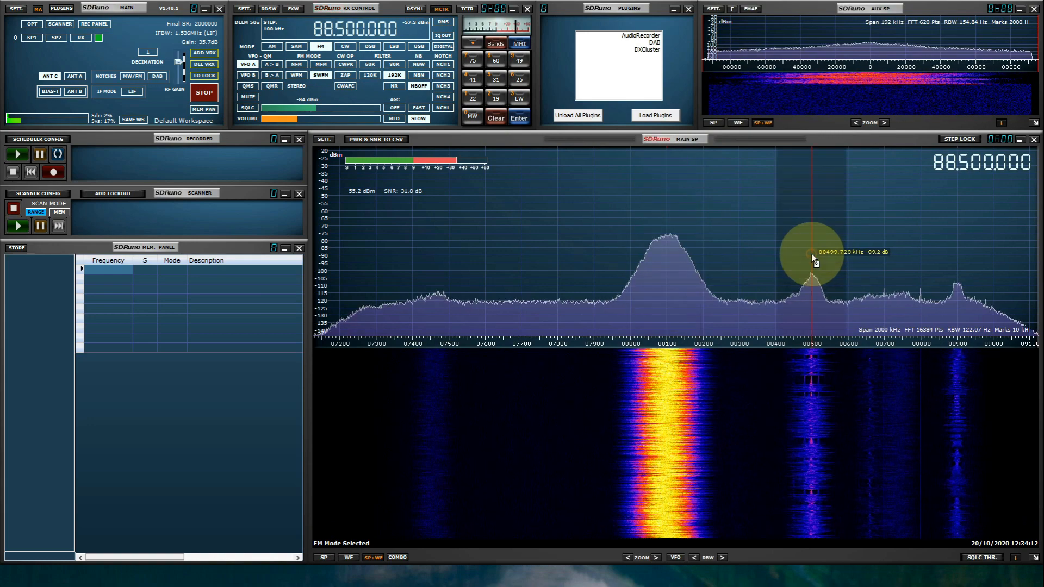
click(453, 207)
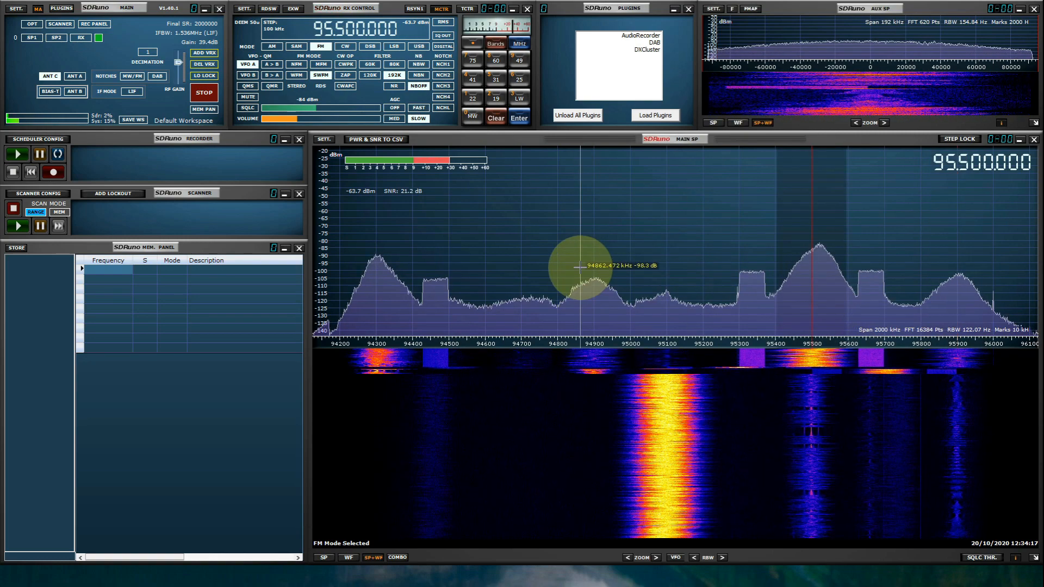
click(378, 253)
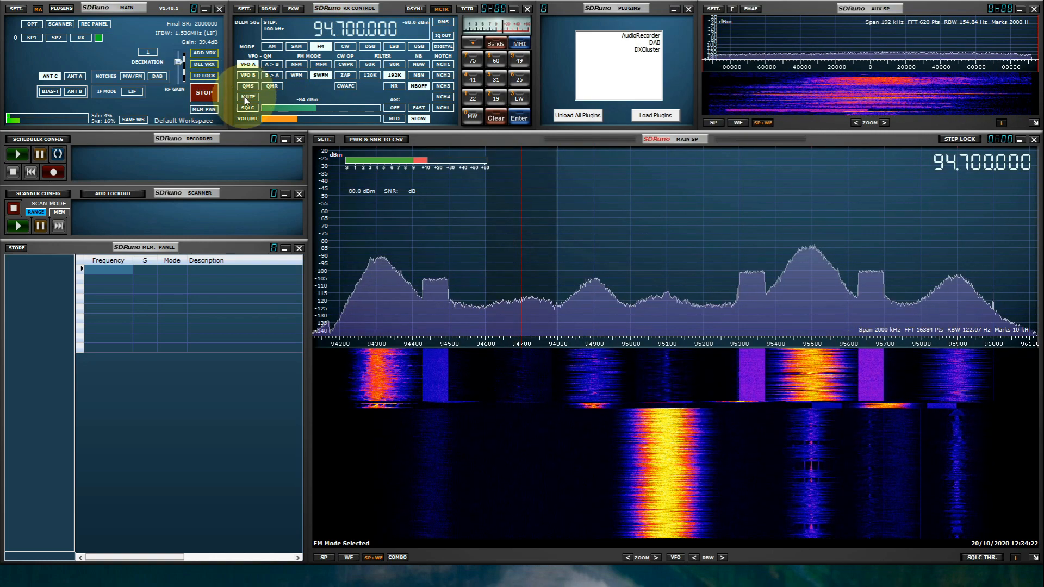
click(246, 97)
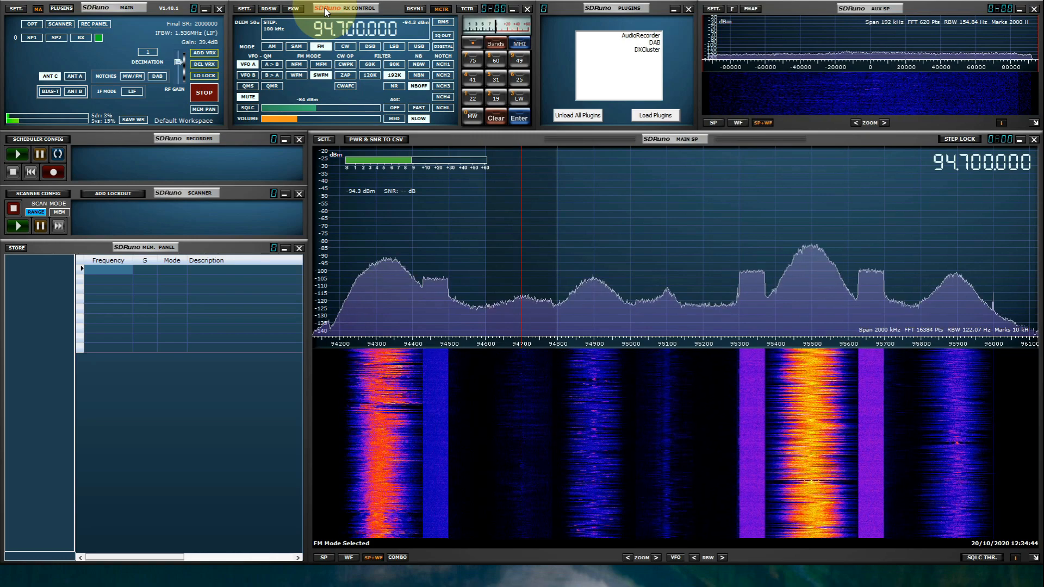
mouse_move(811, 260)
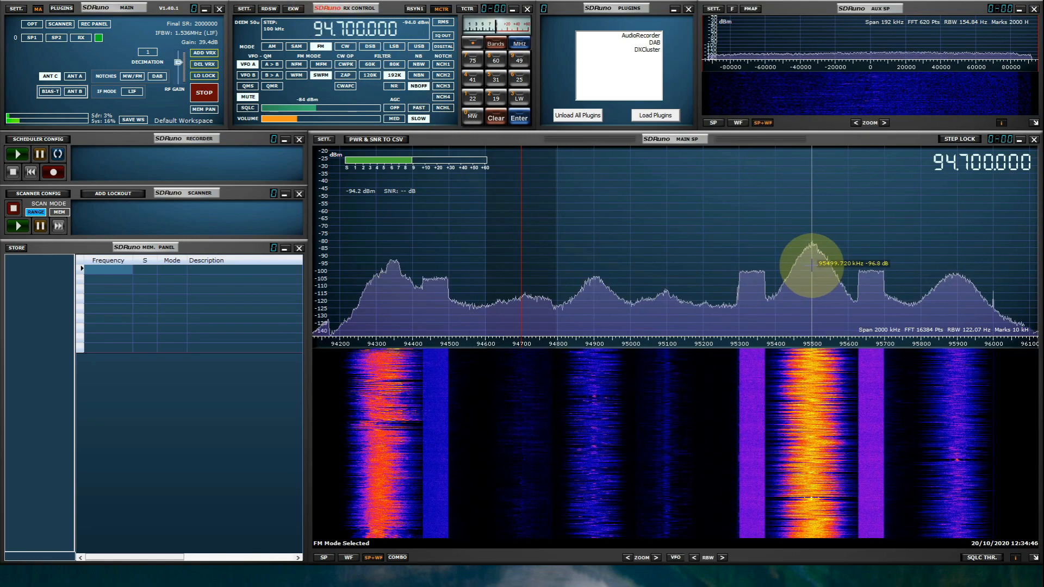
mouse_move(814, 249)
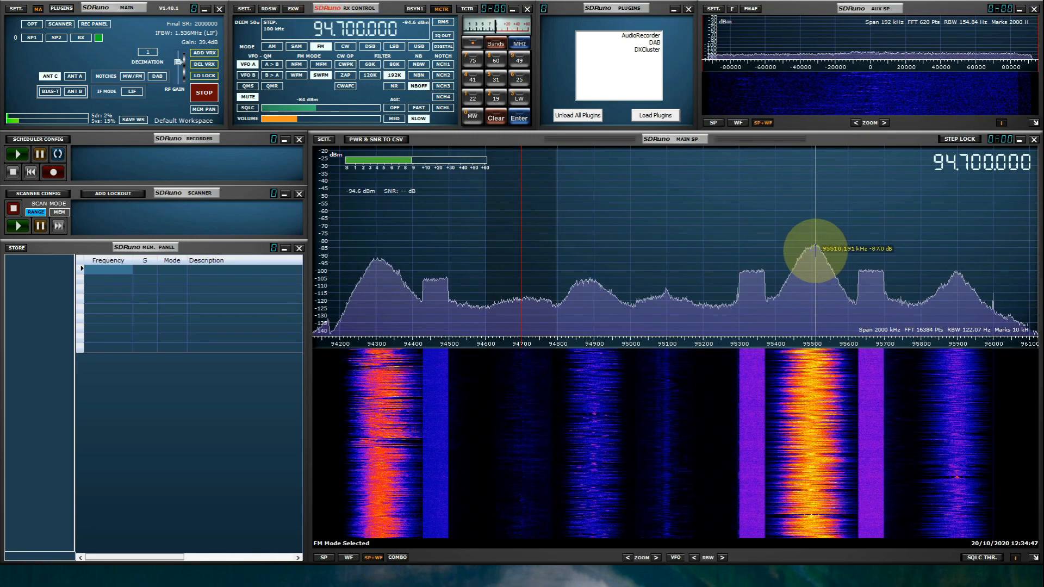
mouse_move(533, 230)
text(1)
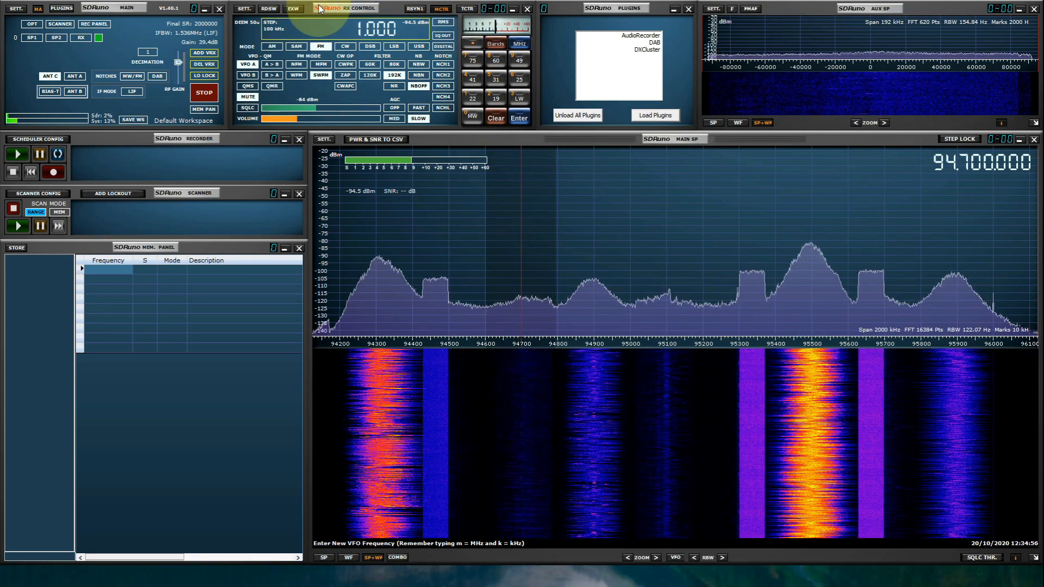
Step: Enter 95.500 MHz as the frequency and zoom the spectrum to a 1000 kHz span
text(95.500)
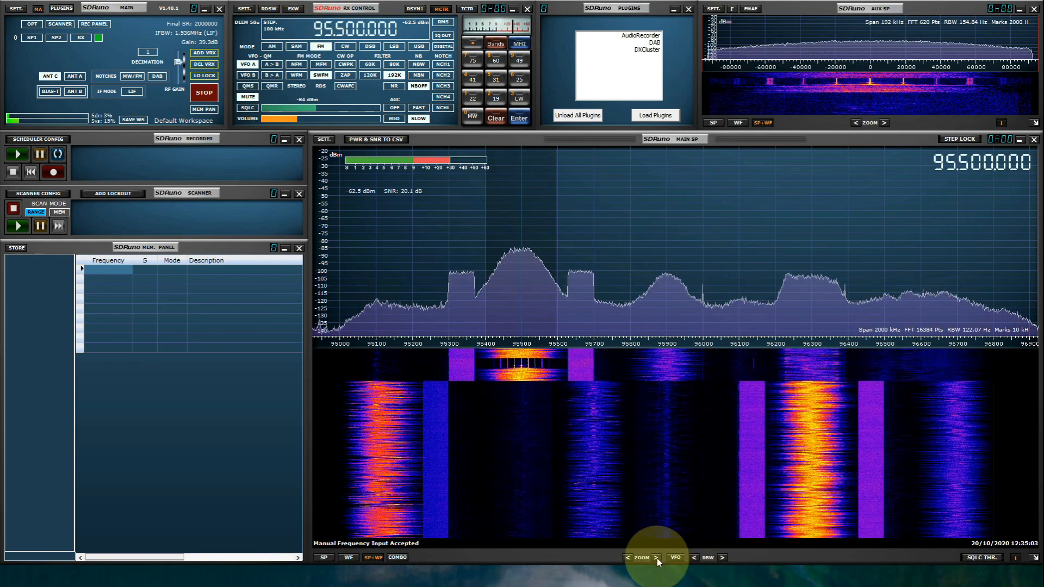
click(626, 557)
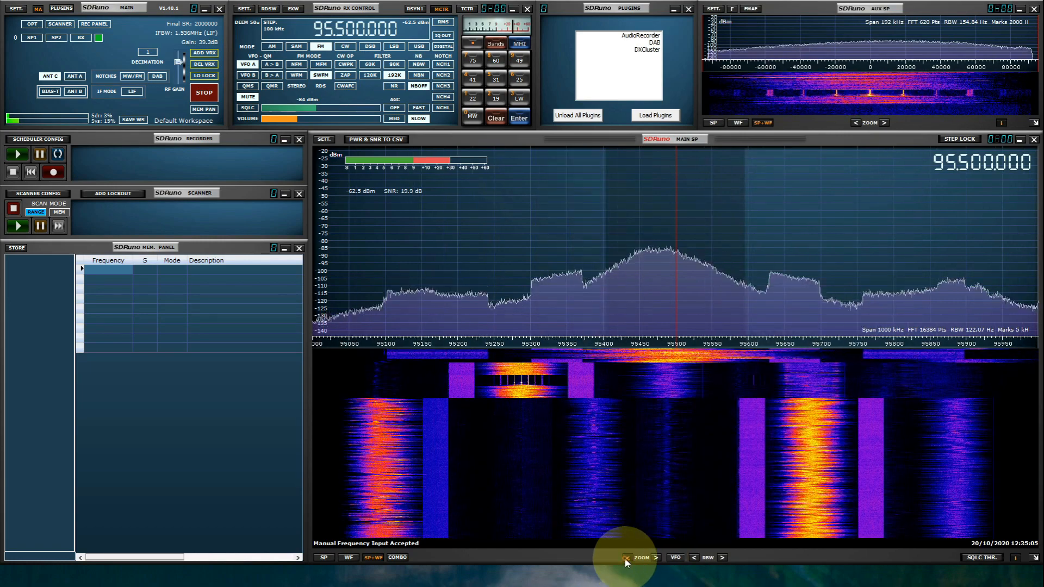